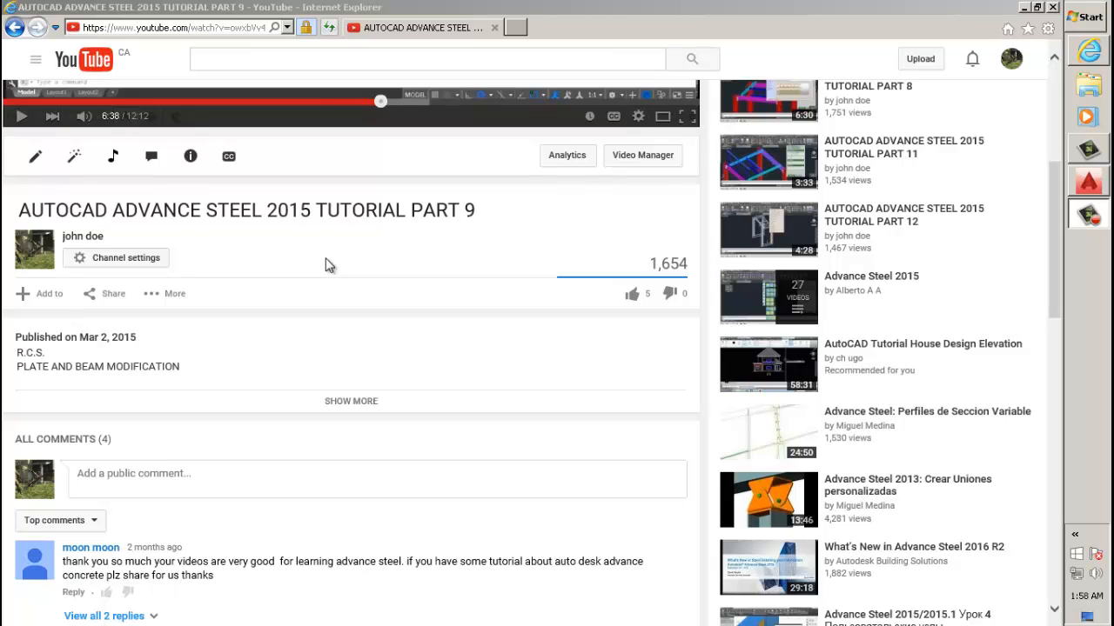
pyautogui.moveTo(264, 244)
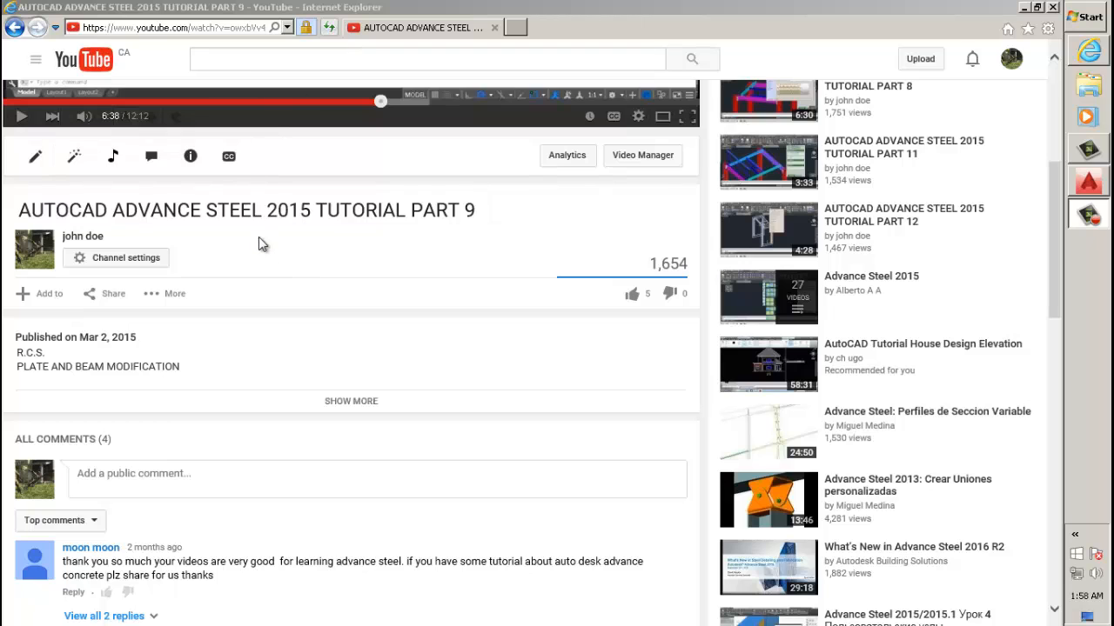
# - Scroll the video page down to the comment asking how to rotate a ladder
pyautogui.scroll(-3)
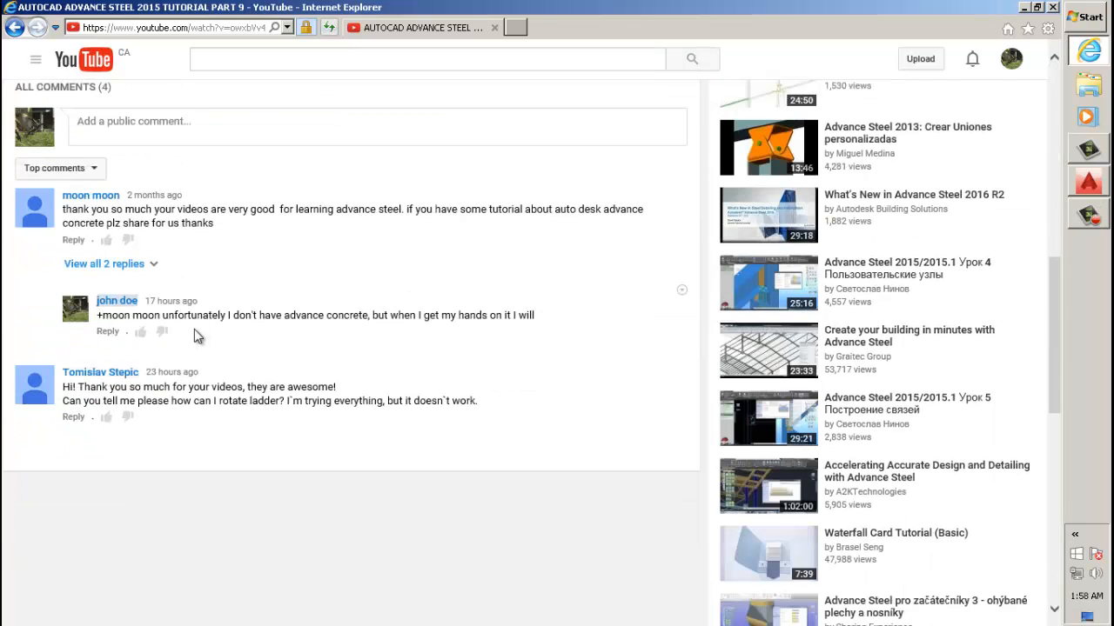
pyautogui.moveTo(247, 379)
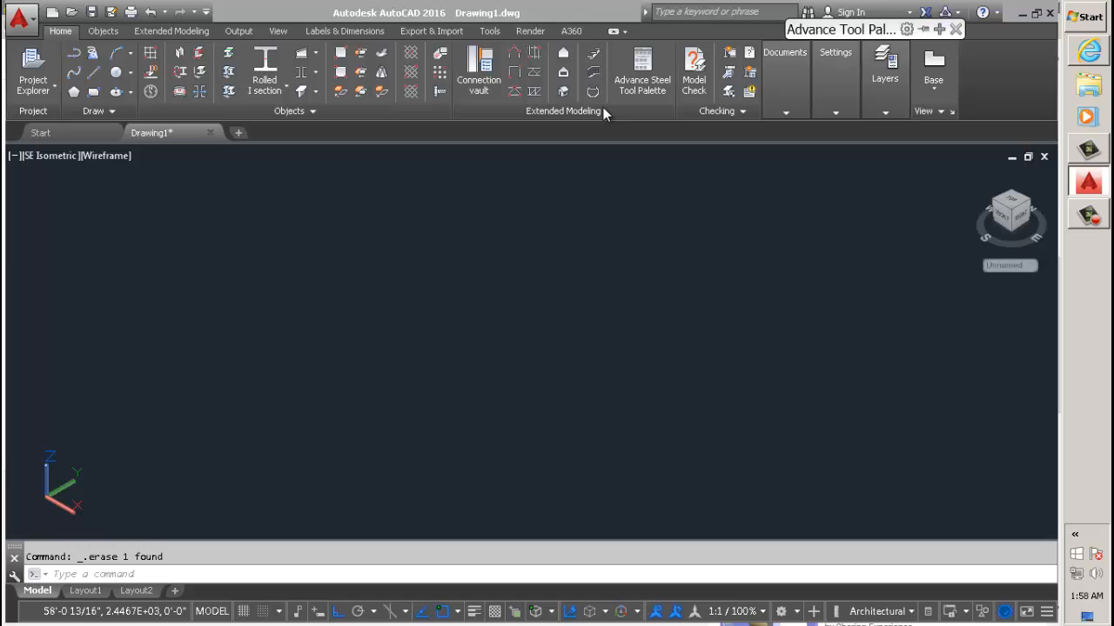
pyautogui.moveTo(592, 90)
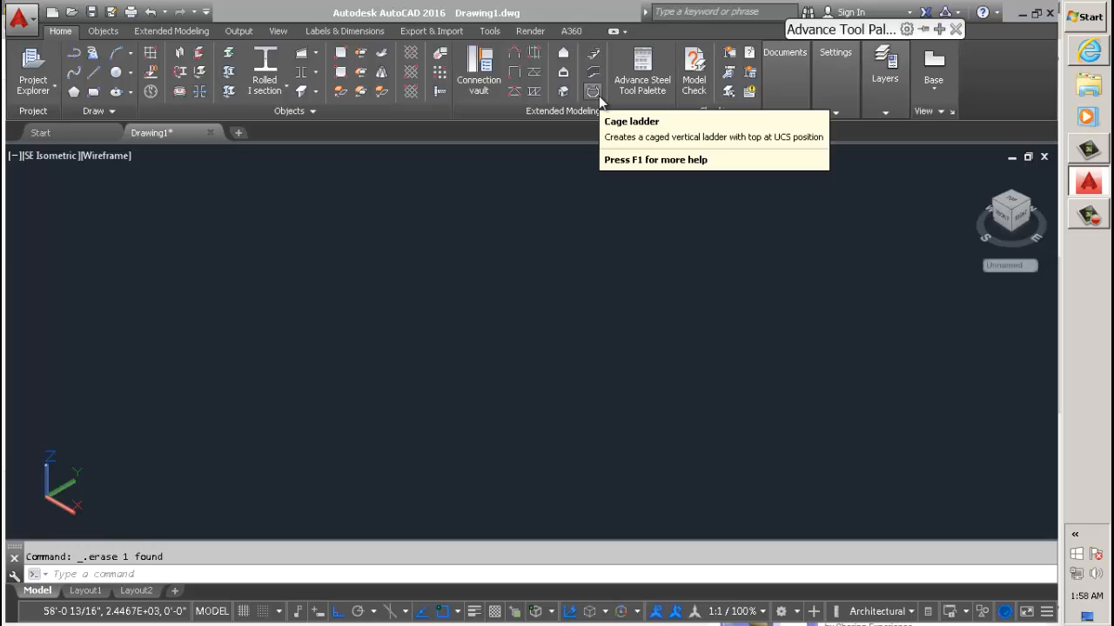
pyautogui.moveTo(571, 113)
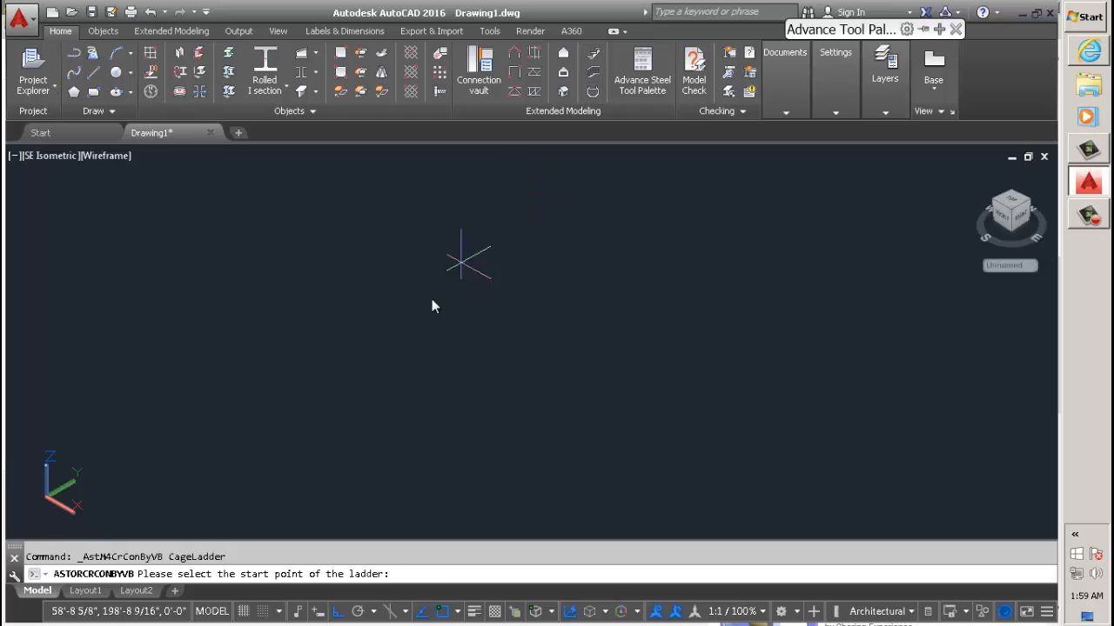
# - Place the caged ladder's start point in the viewport
pyautogui.click(460, 259)
pyautogui.write("4'")
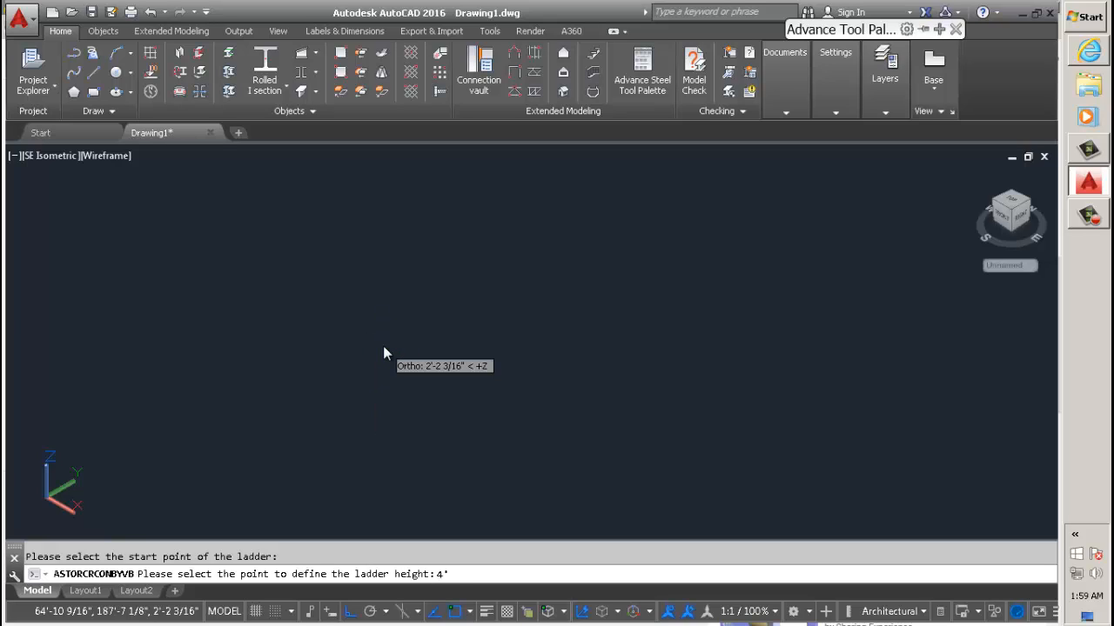
pyautogui.moveTo(498, 354)
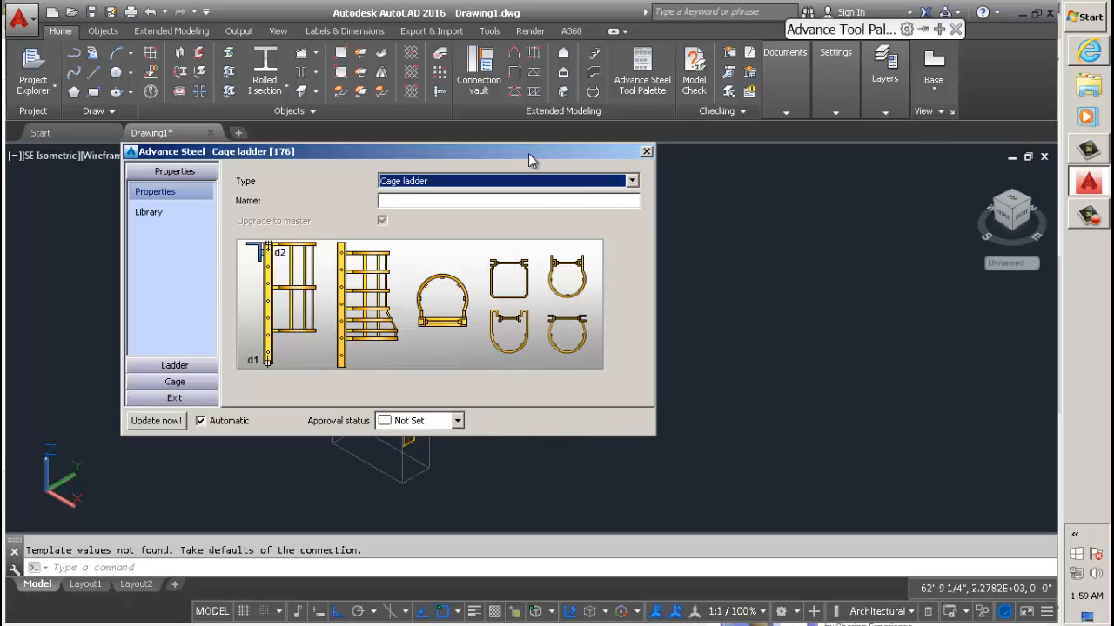
# - Set the ladder's Wall connection to Folded plate, adding brackets to the ladder
pyautogui.moveTo(392, 152); pyautogui.dragTo(715, 94)
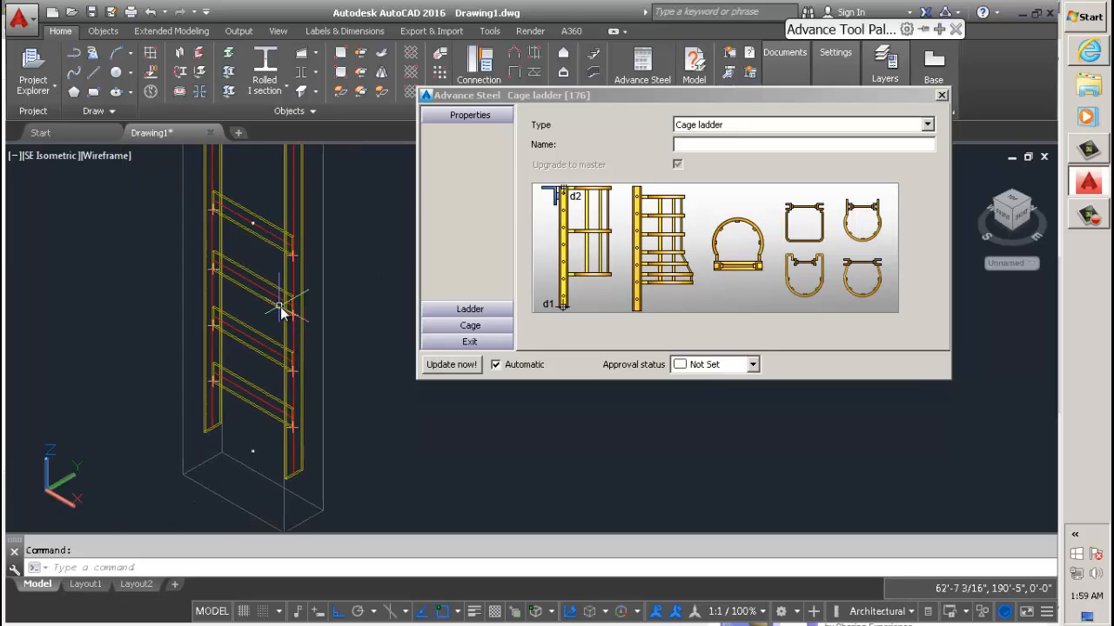
pyautogui.click(470, 115)
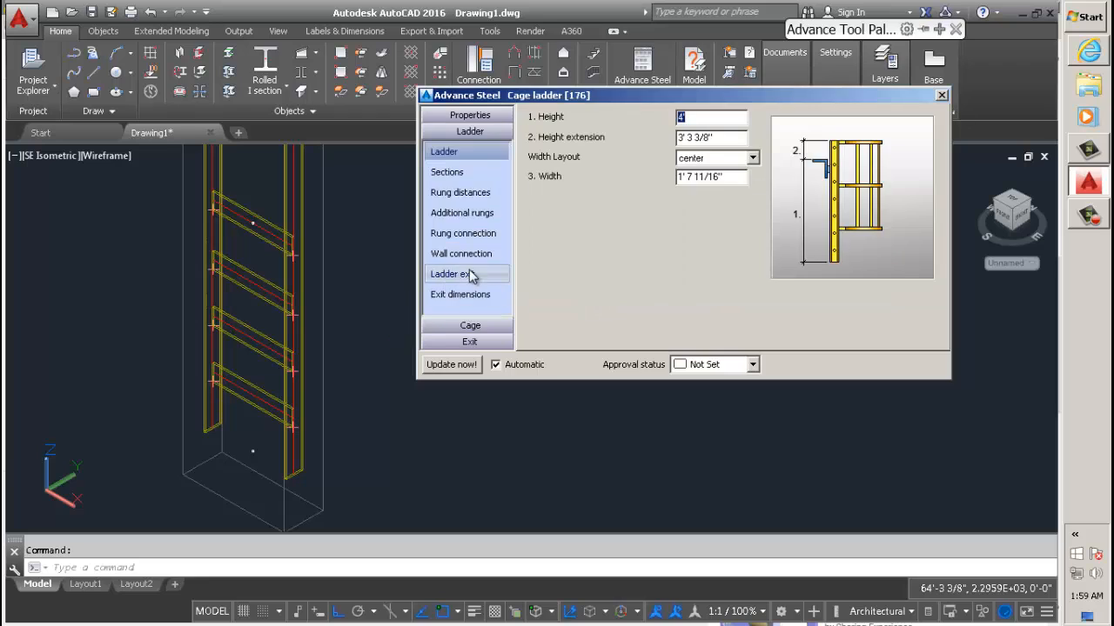
pyautogui.click(461, 254)
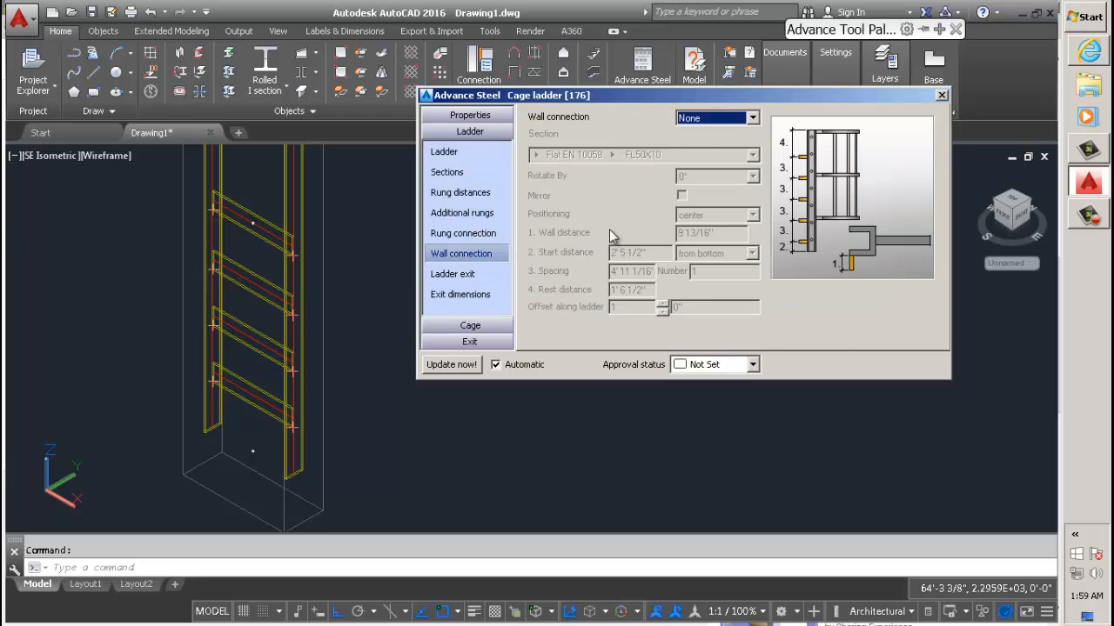
pyautogui.click(750, 118)
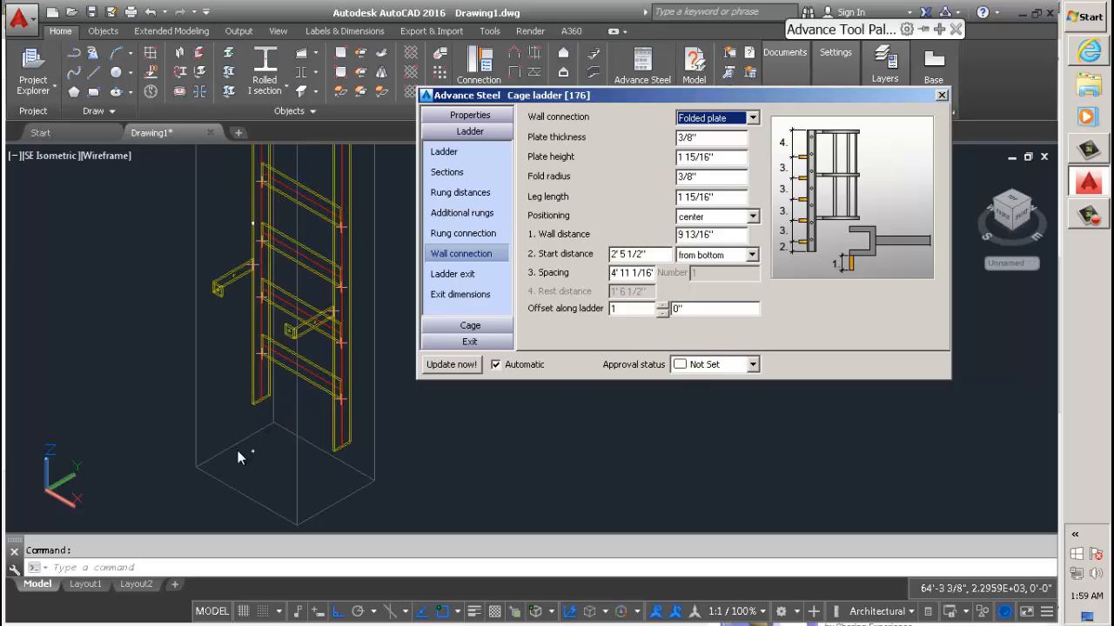
pyautogui.moveTo(228, 456)
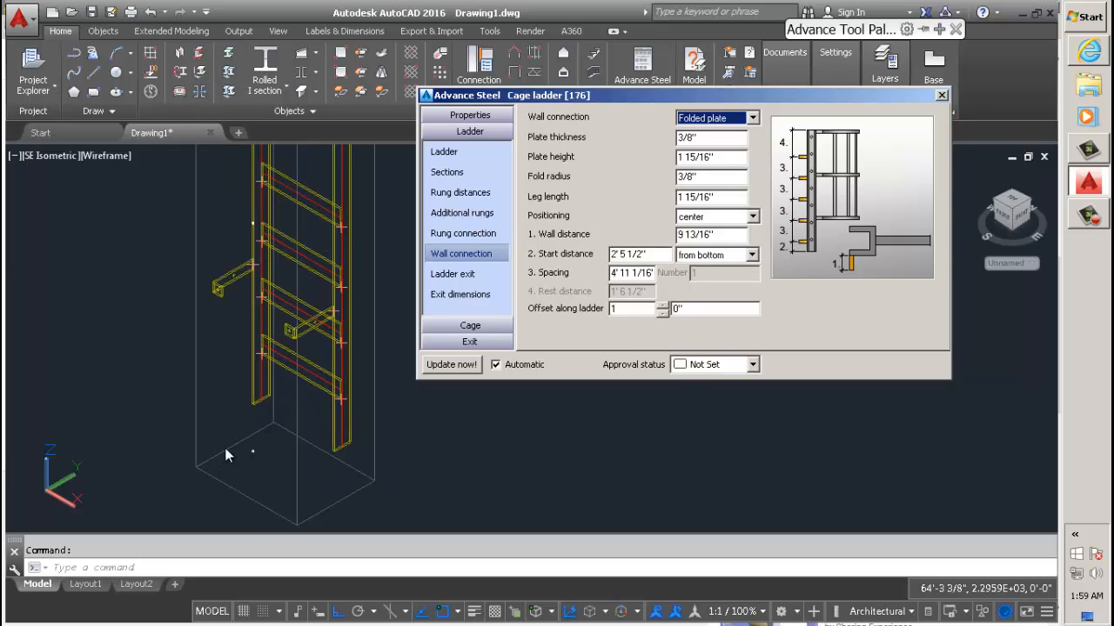
pyautogui.moveTo(71, 479)
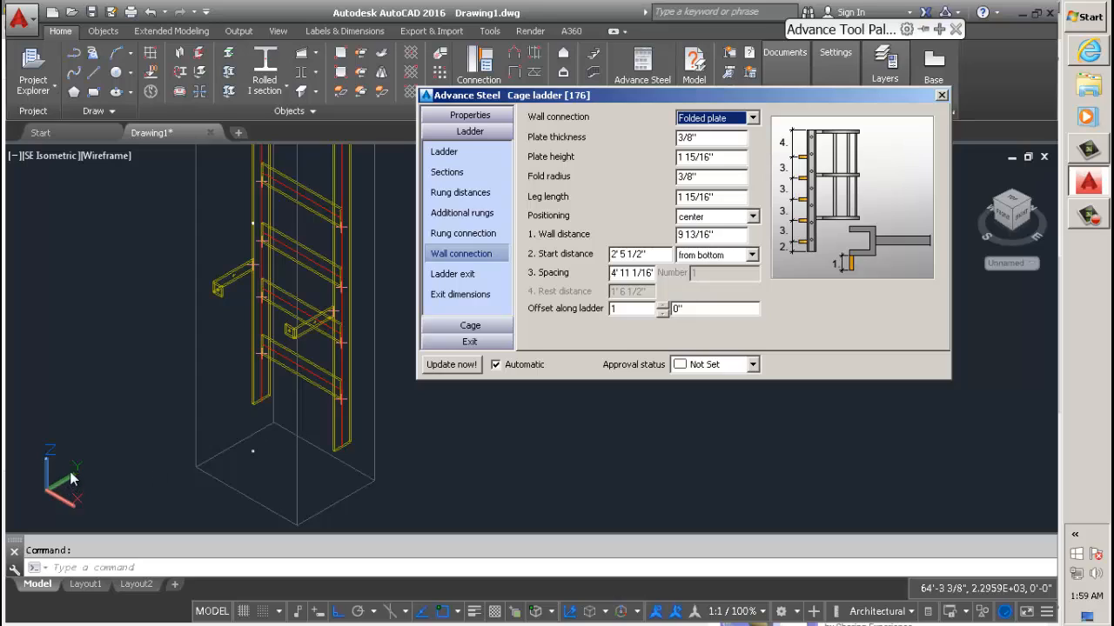
pyautogui.moveTo(55, 501)
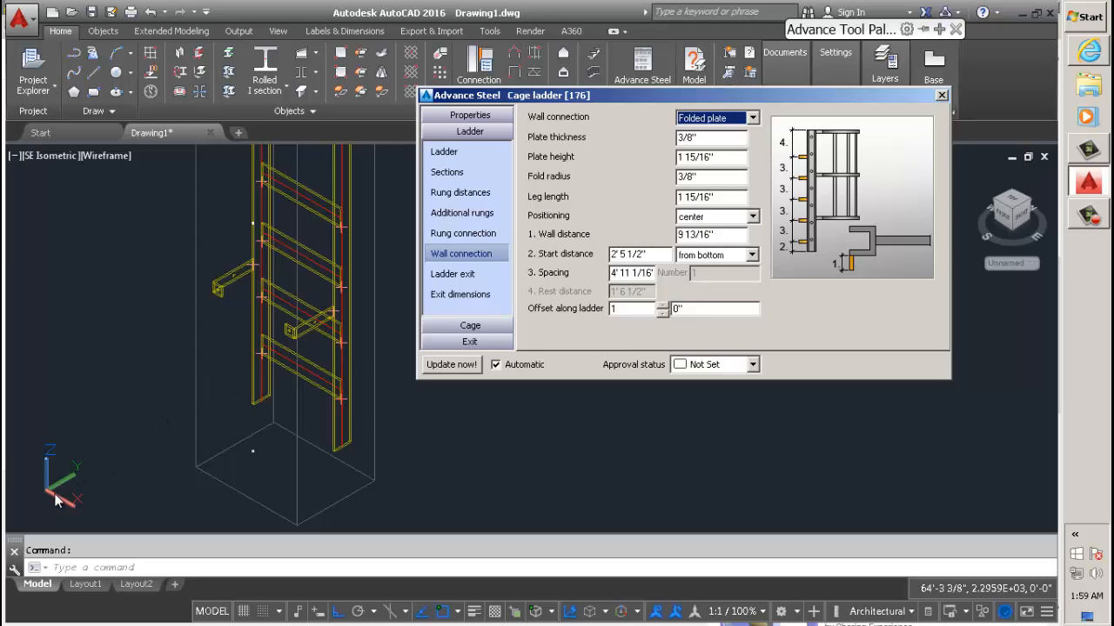
pyautogui.moveTo(35, 470)
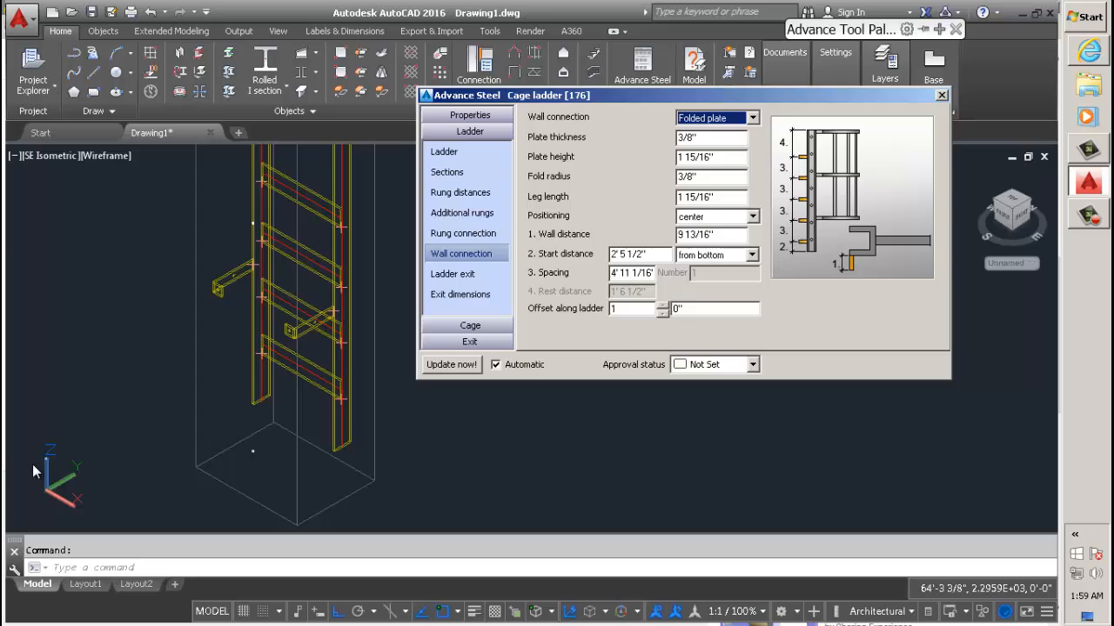
pyautogui.moveTo(68, 519)
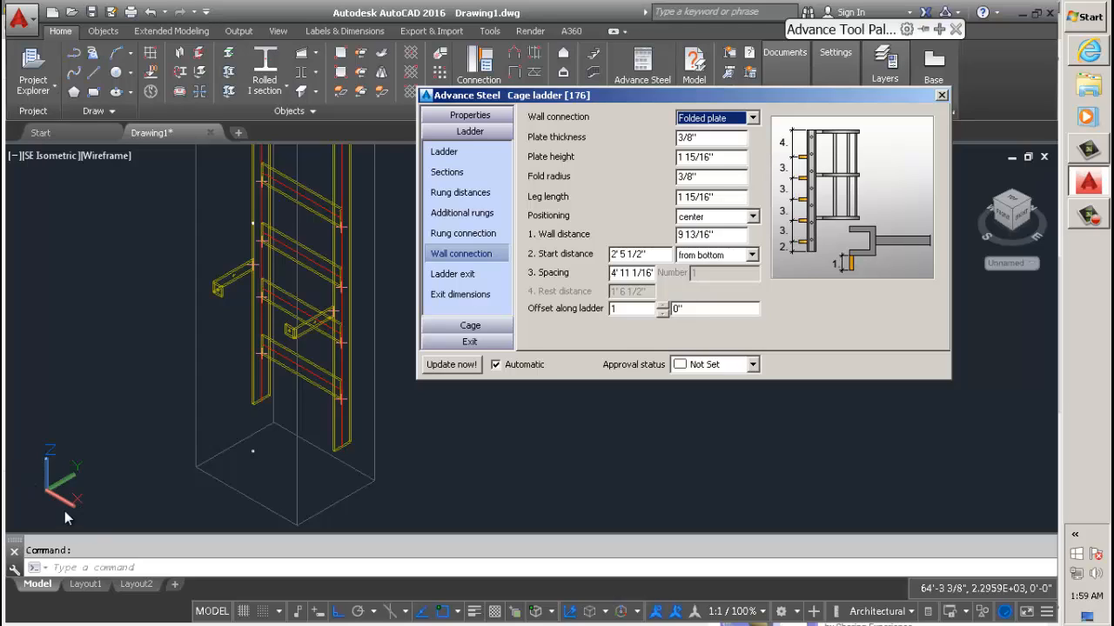
pyautogui.moveTo(168, 424)
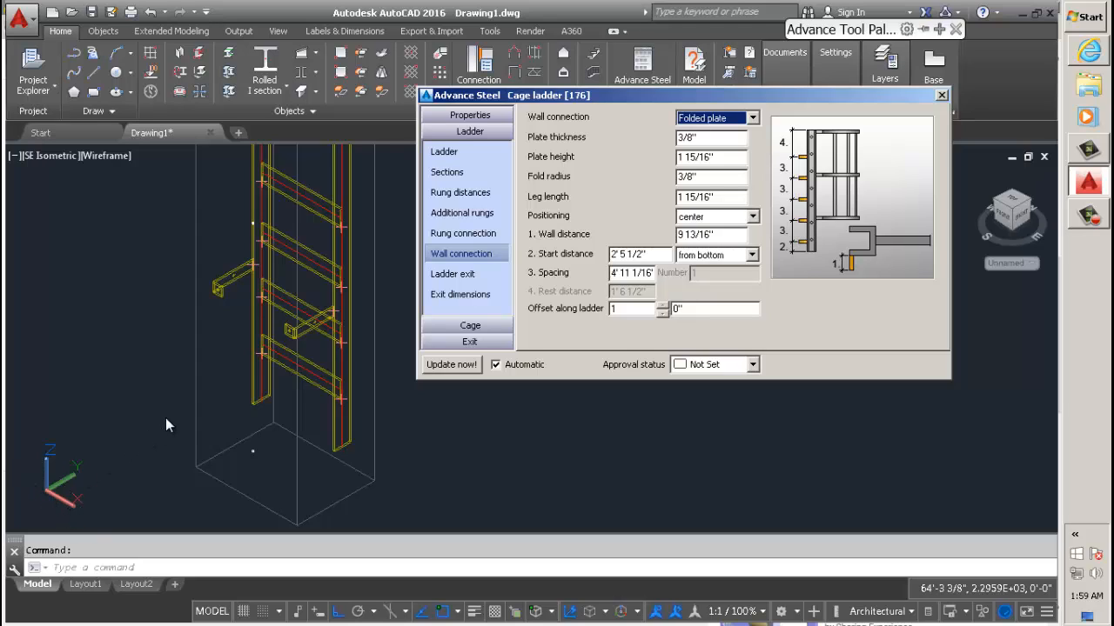
pyautogui.moveTo(181, 421)
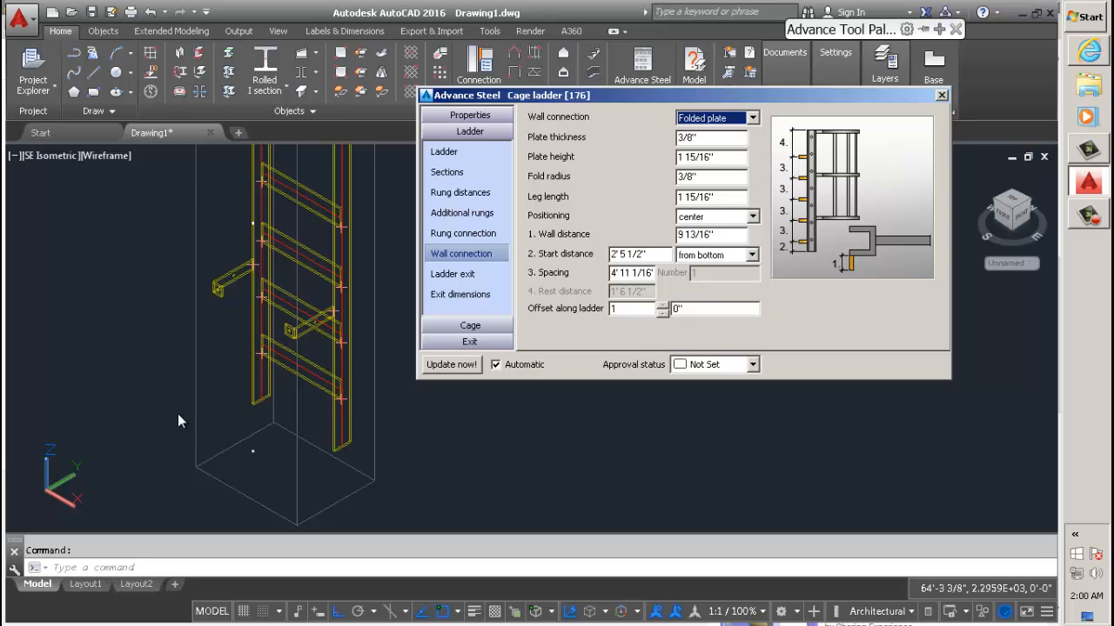
pyautogui.moveTo(135, 369)
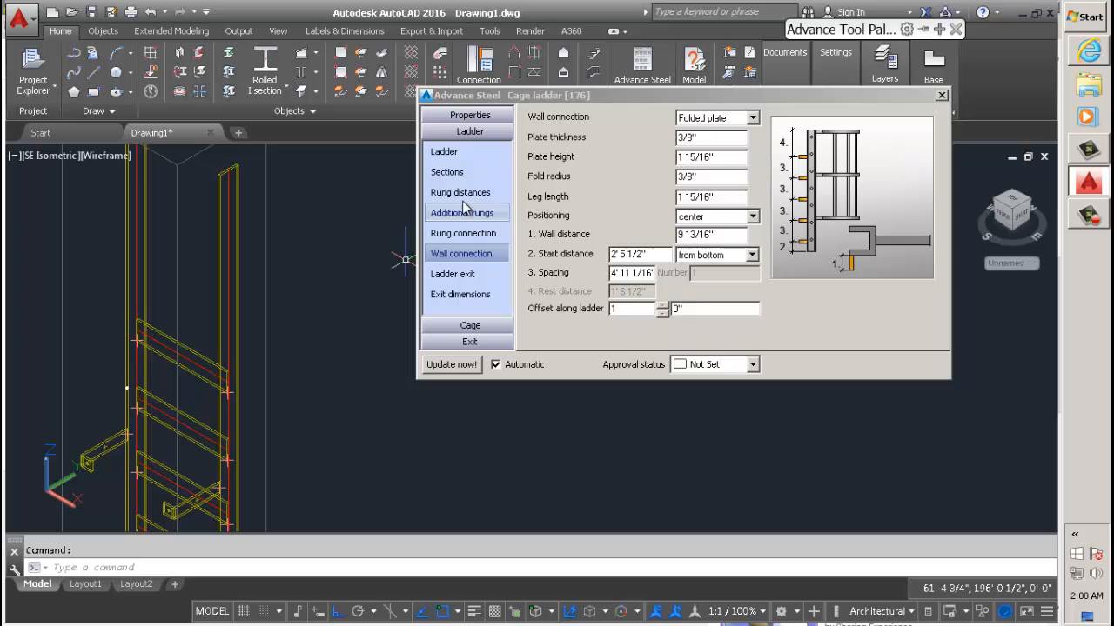
pyautogui.moveTo(459, 172)
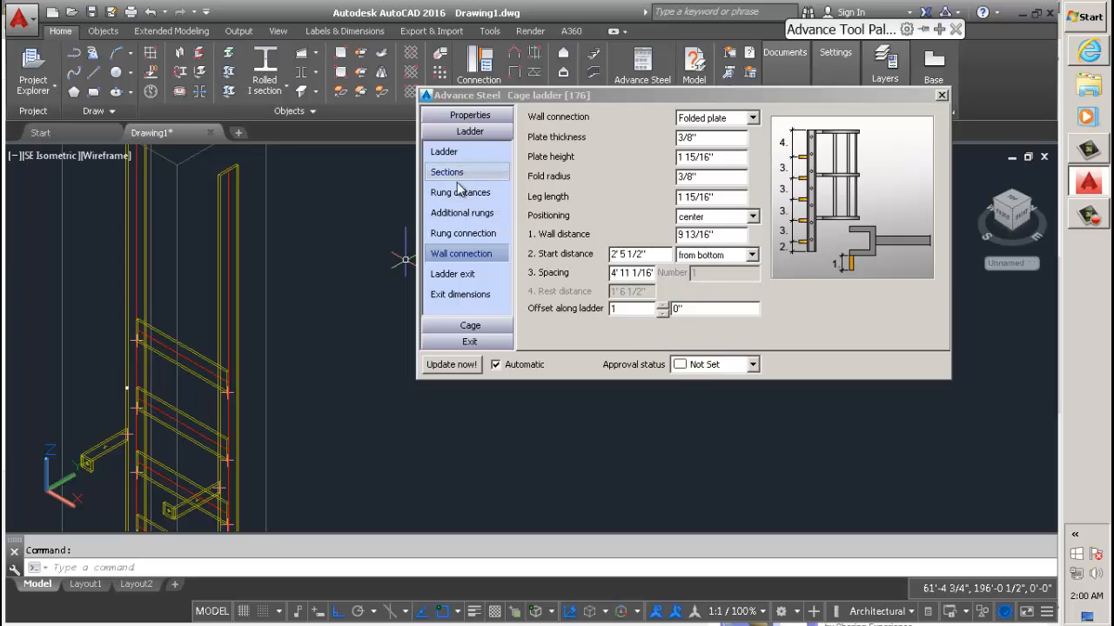
# - Review the Ladder categories and close the Cage ladder dialog
pyautogui.click(452, 273)
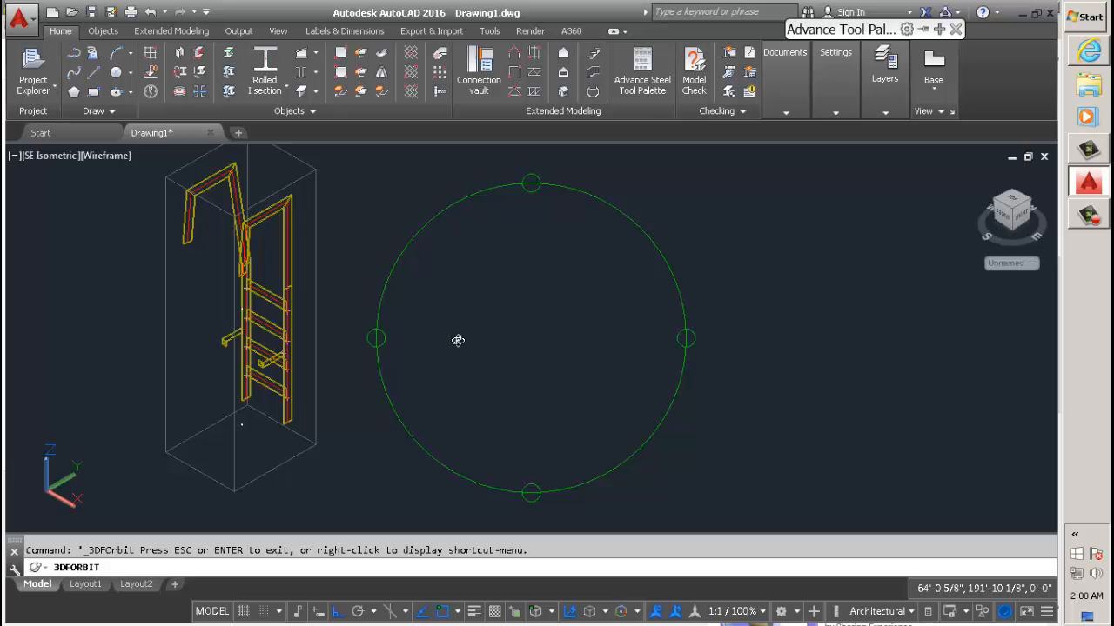
# - Orbit the model to inspect the ladder from above and lengthwise, then end the orbit
pyautogui.moveTo(457, 339); pyautogui.dragTo(418, 424)
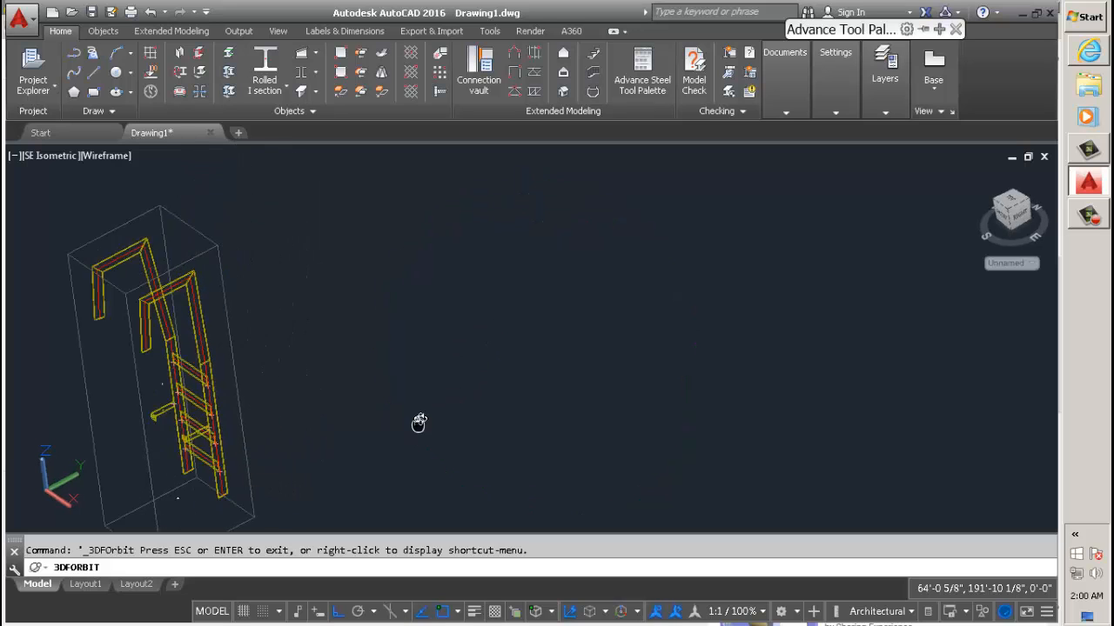
pyautogui.moveTo(418, 425); pyautogui.dragTo(346, 277)
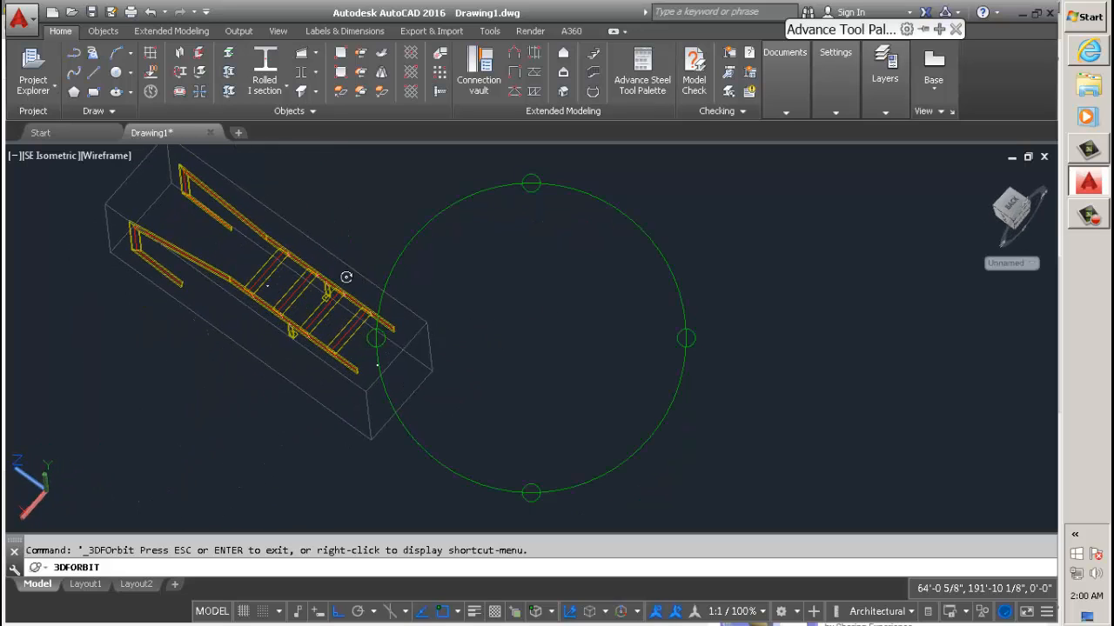
pyautogui.moveTo(347, 276); pyautogui.dragTo(495, 383)
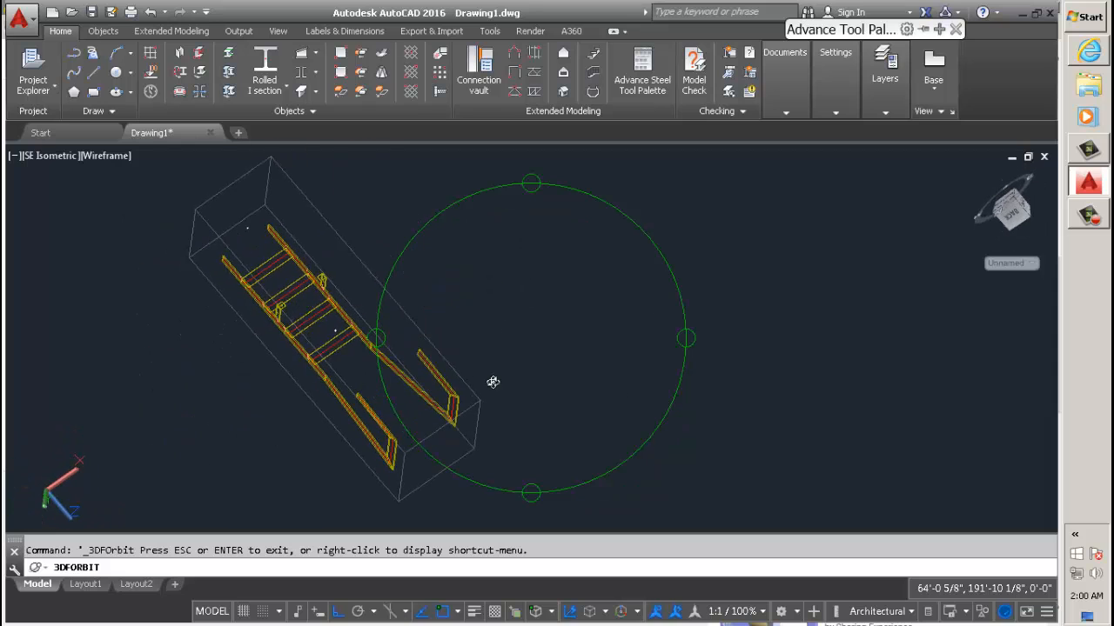
pyautogui.moveTo(494, 383); pyautogui.dragTo(508, 226)
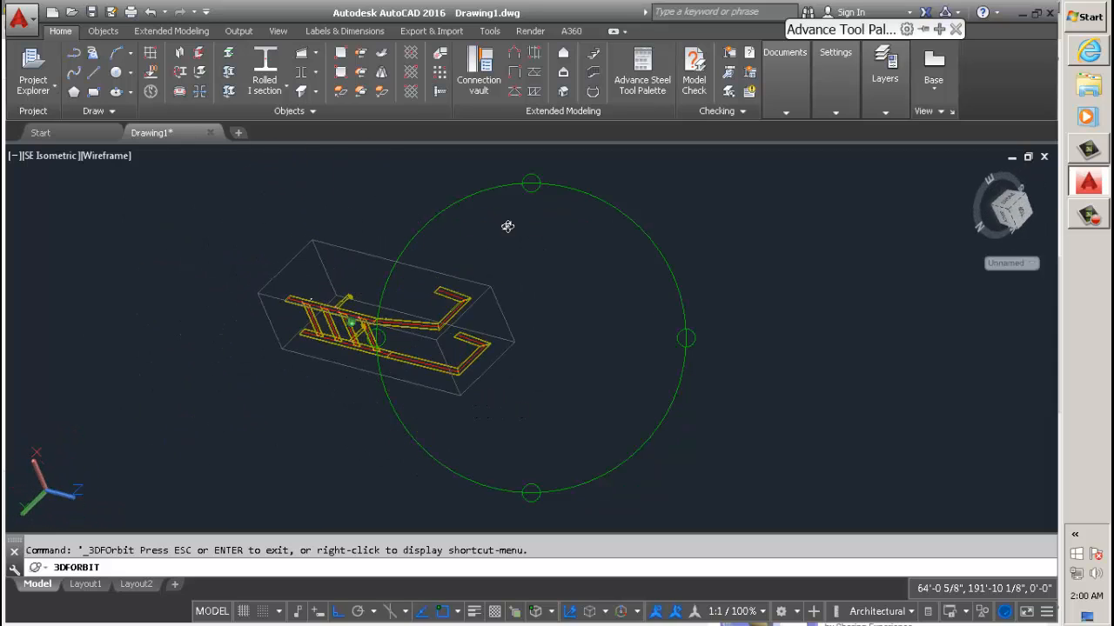
pyautogui.rightClick(508, 287)
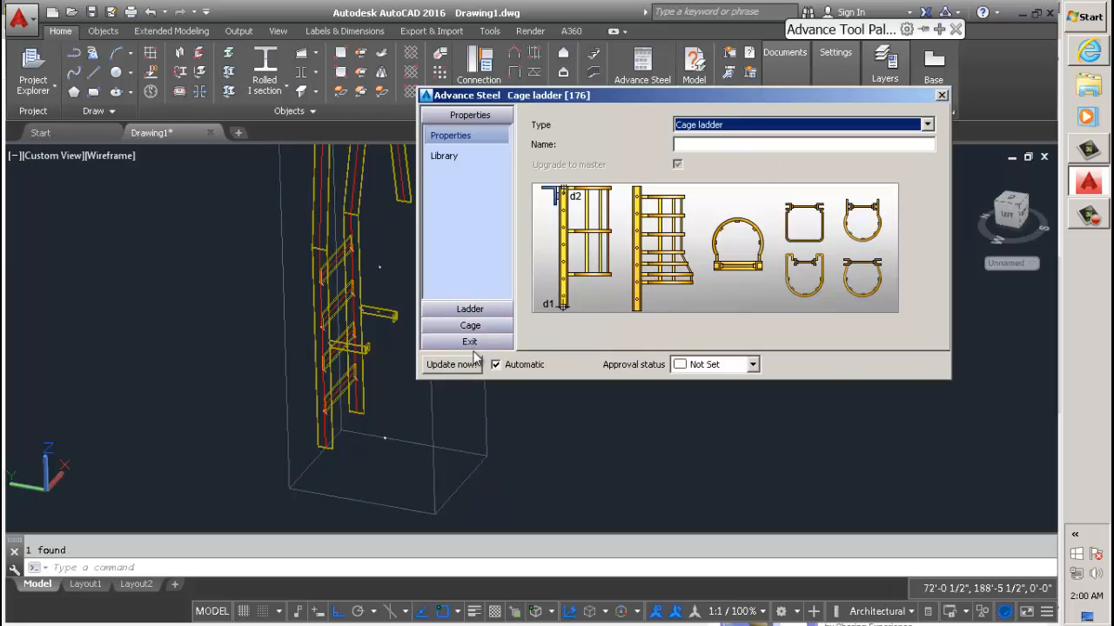
pyautogui.click(470, 325)
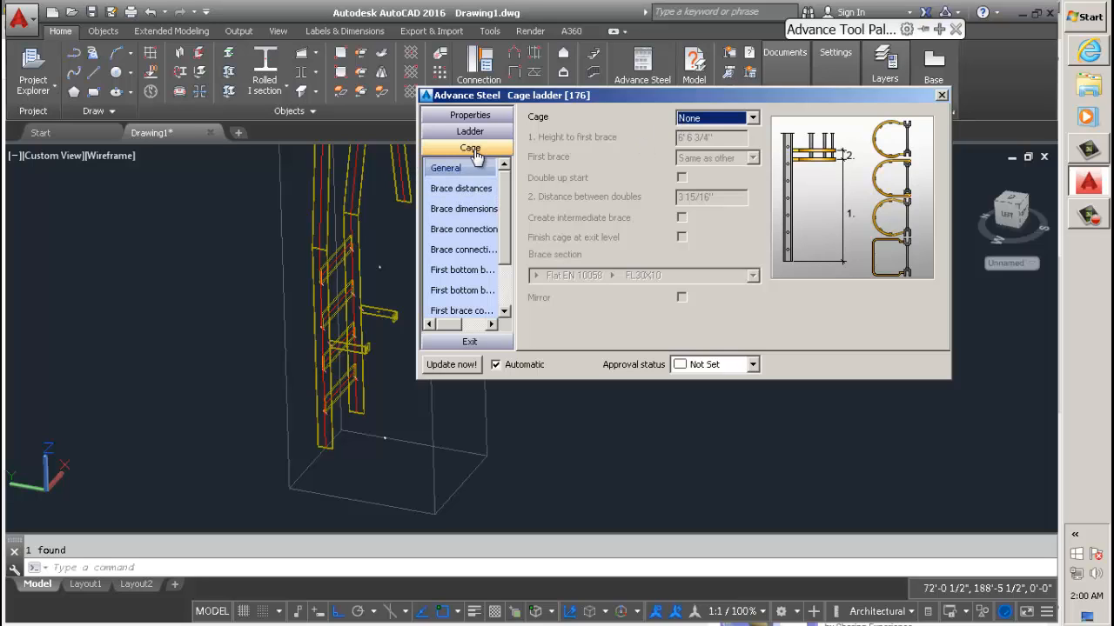
pyautogui.click(470, 130)
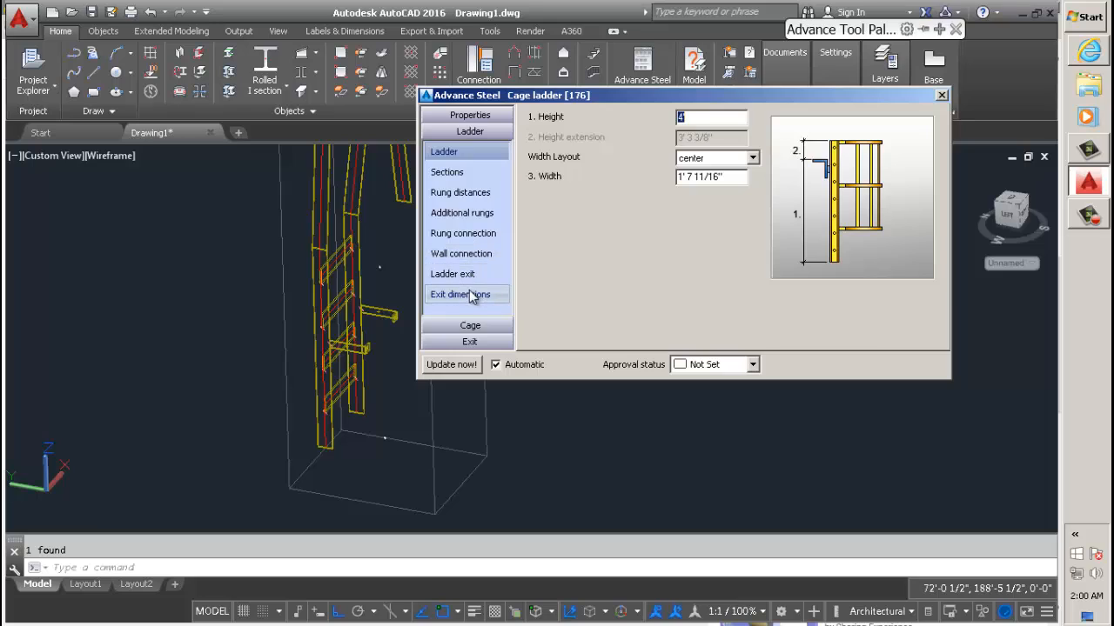
pyautogui.moveTo(466, 299)
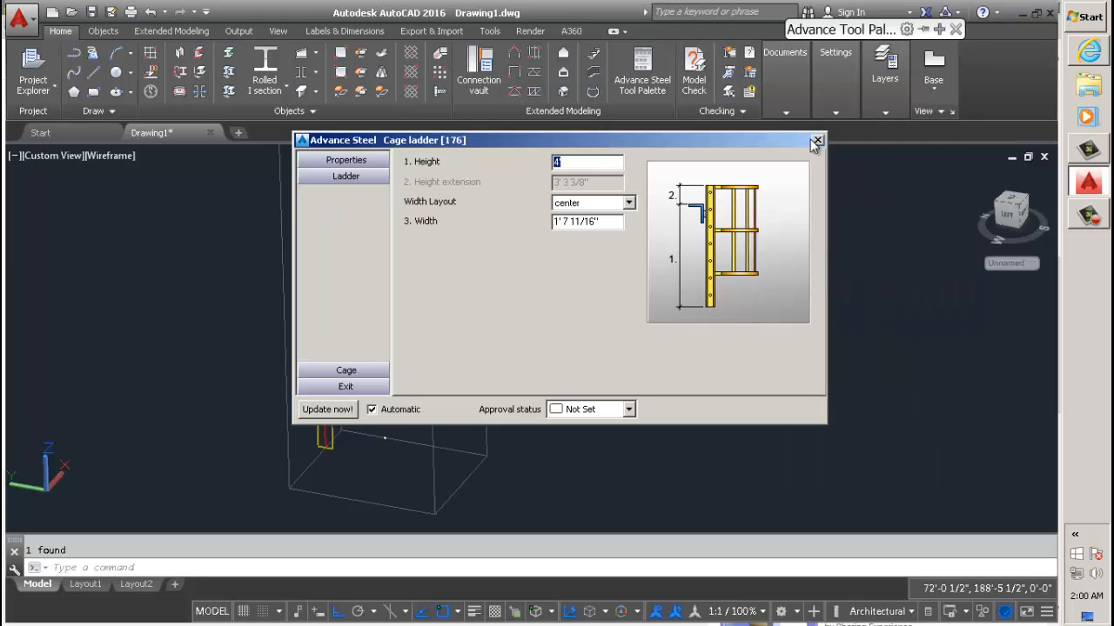
pyautogui.click(816, 139)
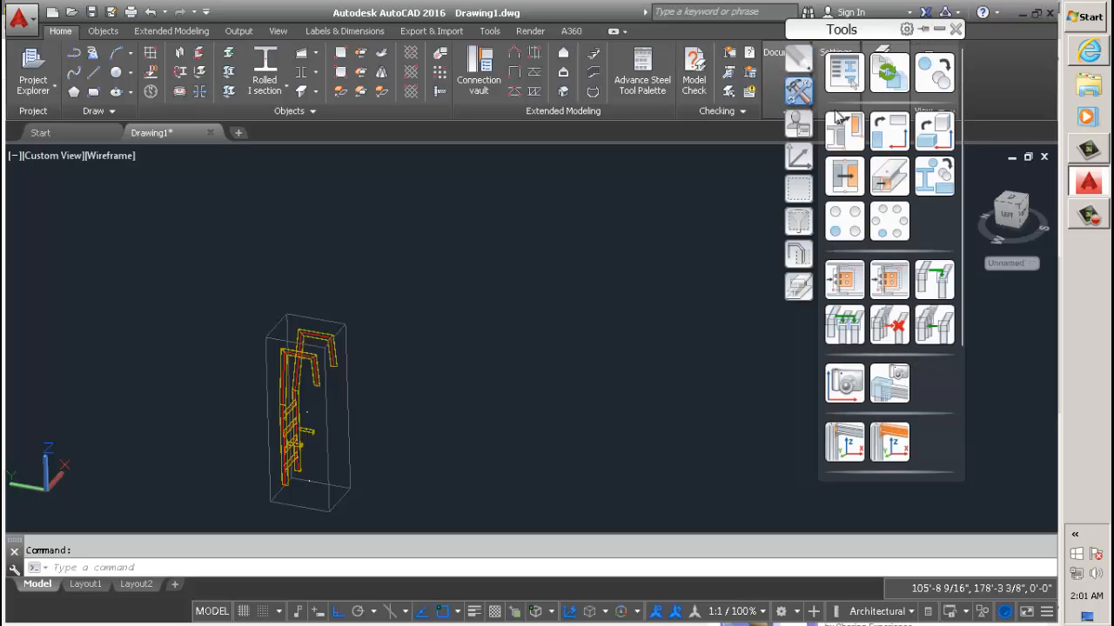
pyautogui.moveTo(811, 128)
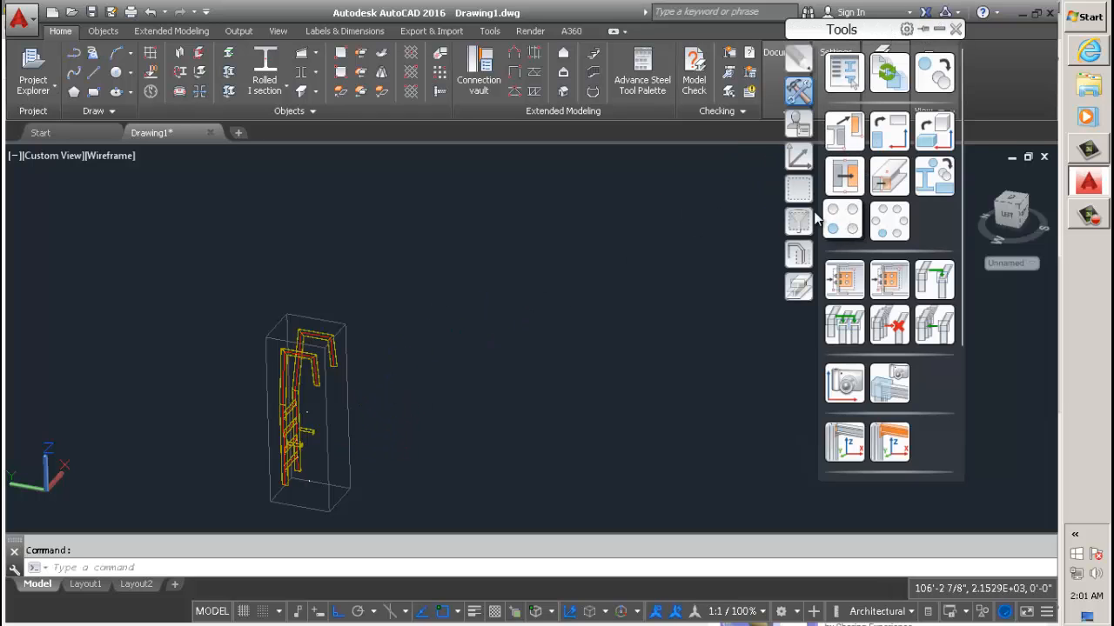
# - Rotate the UCS around its Z axis from the UCS toolbar
pyautogui.click(797, 157)
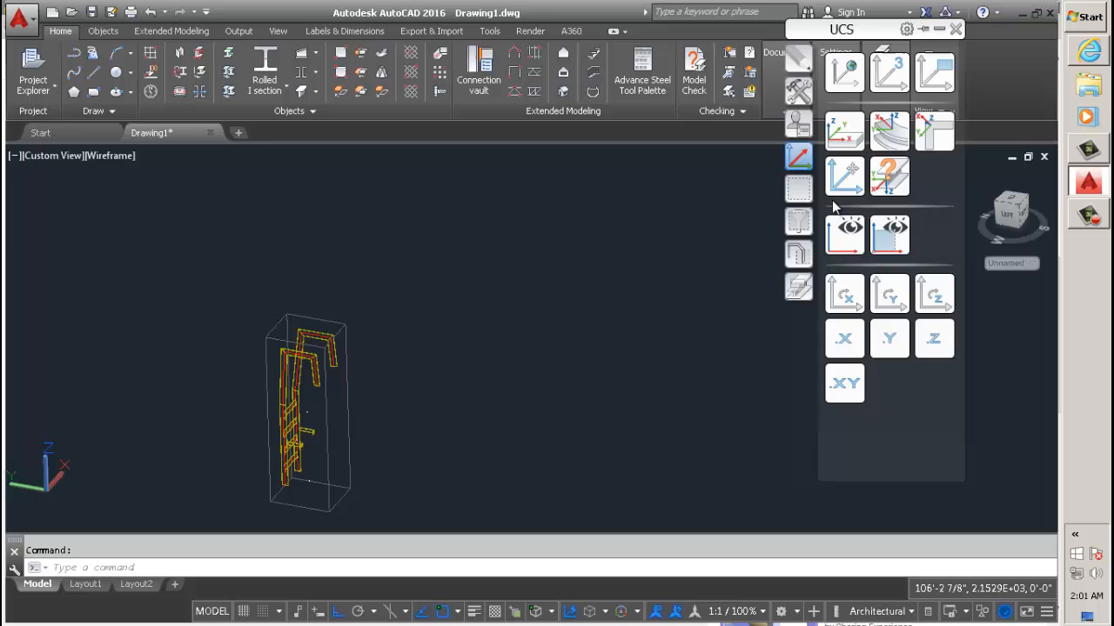
pyautogui.moveTo(844, 229)
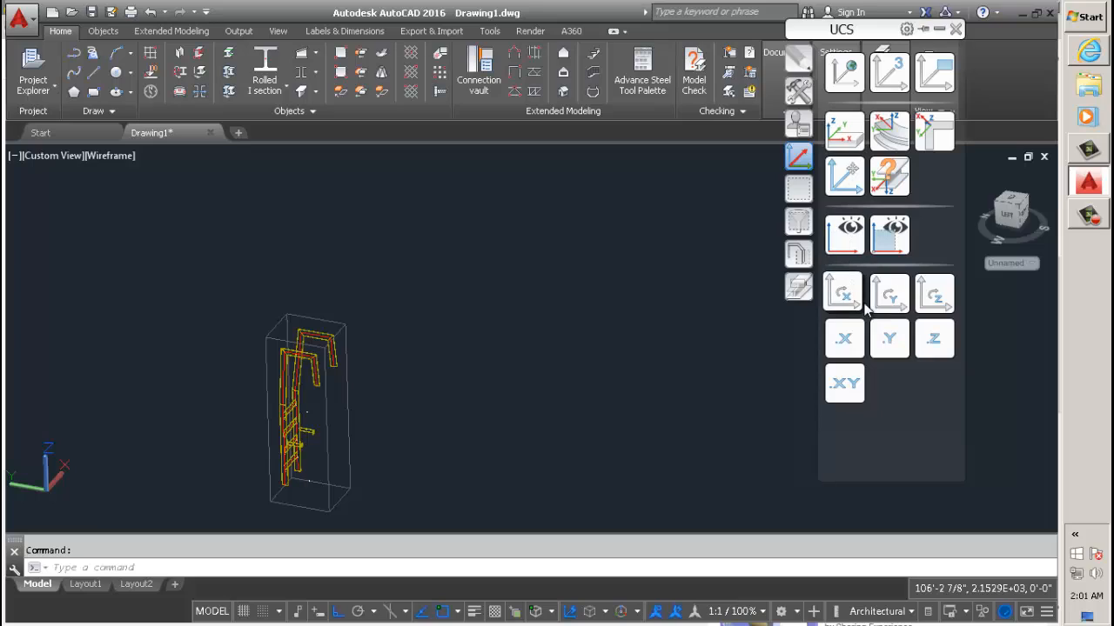
pyautogui.moveTo(933, 292)
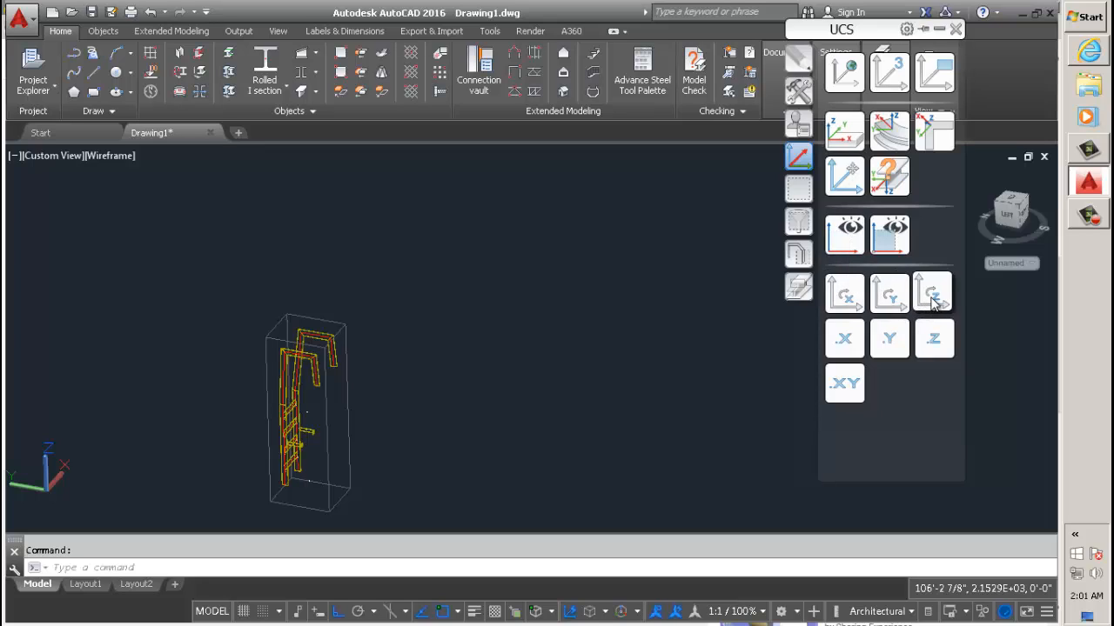
pyautogui.moveTo(933, 293)
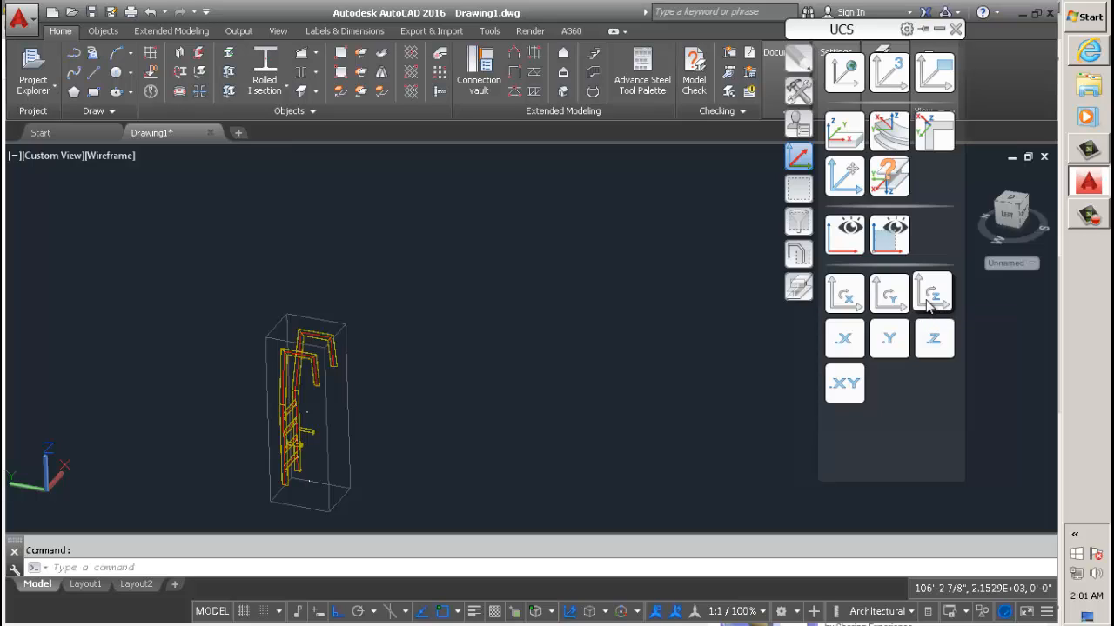
pyautogui.click(933, 292)
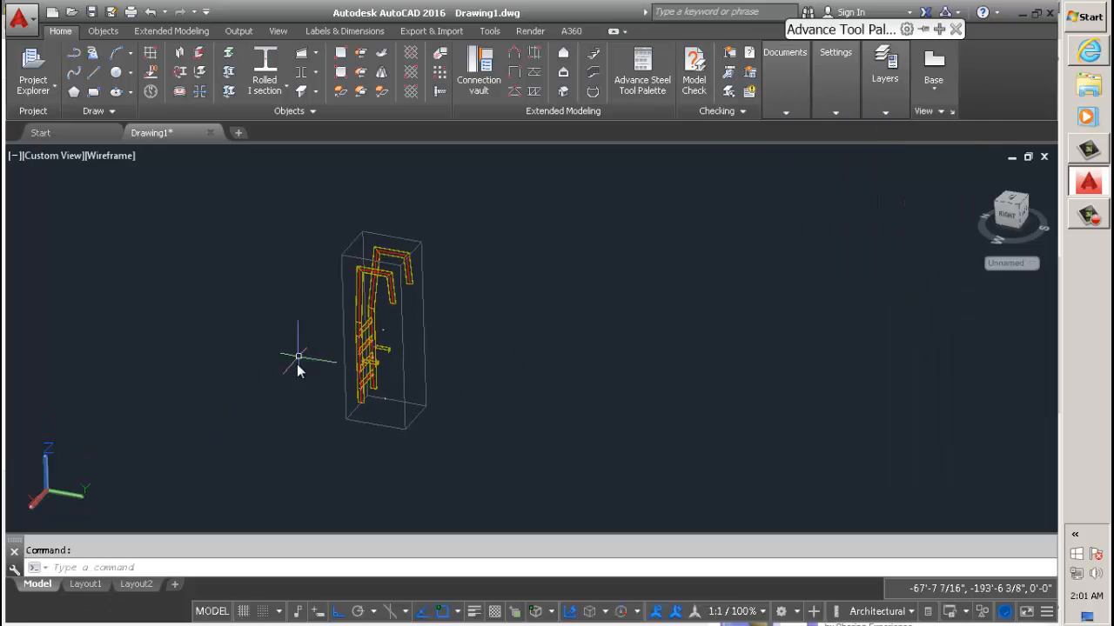
# - Pan and zoom in to a closer view of the caged ladder
pyautogui.moveTo(383, 331); pyautogui.dragTo(287, 348)
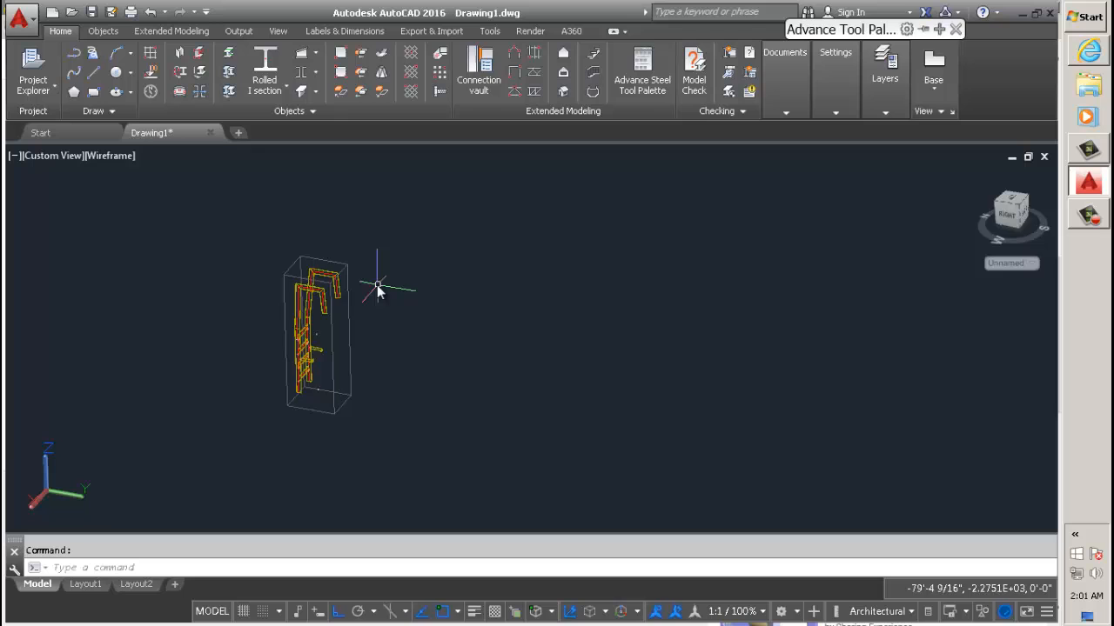
pyautogui.moveTo(380, 292); pyautogui.dragTo(352, 351)
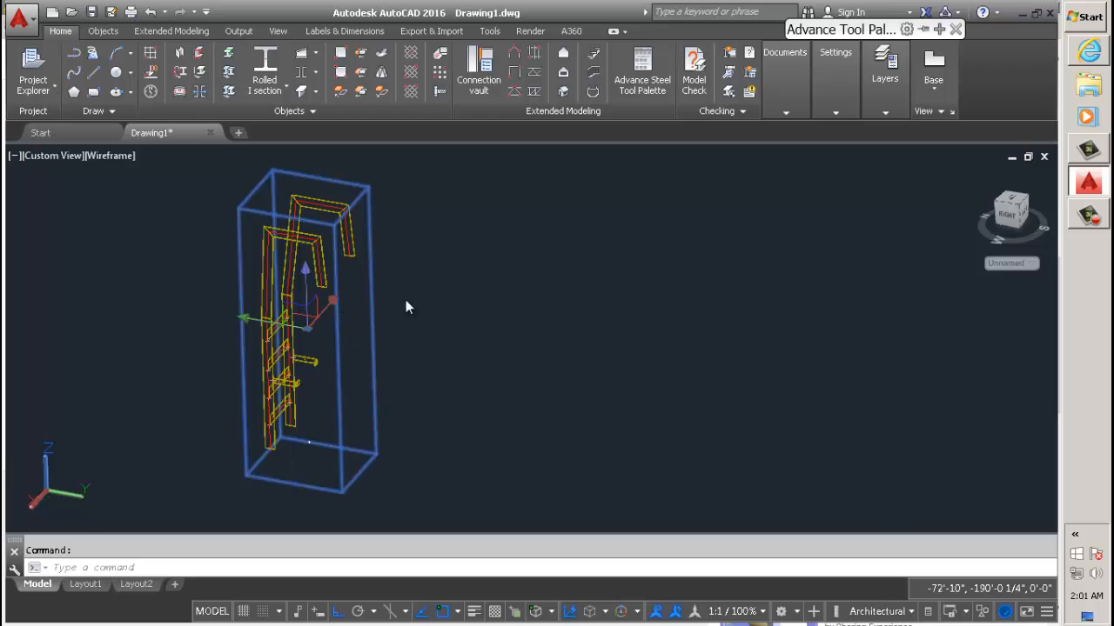
pyautogui.moveTo(491, 292)
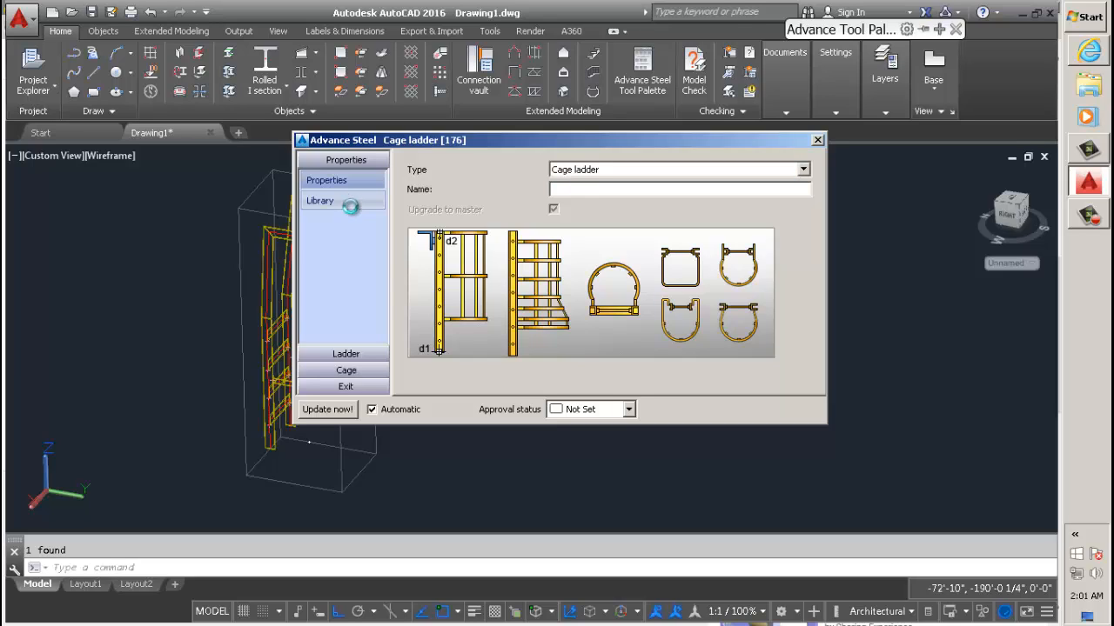
# - Save the ladder's current values as a library entry and open the Library window
pyautogui.click(320, 200)
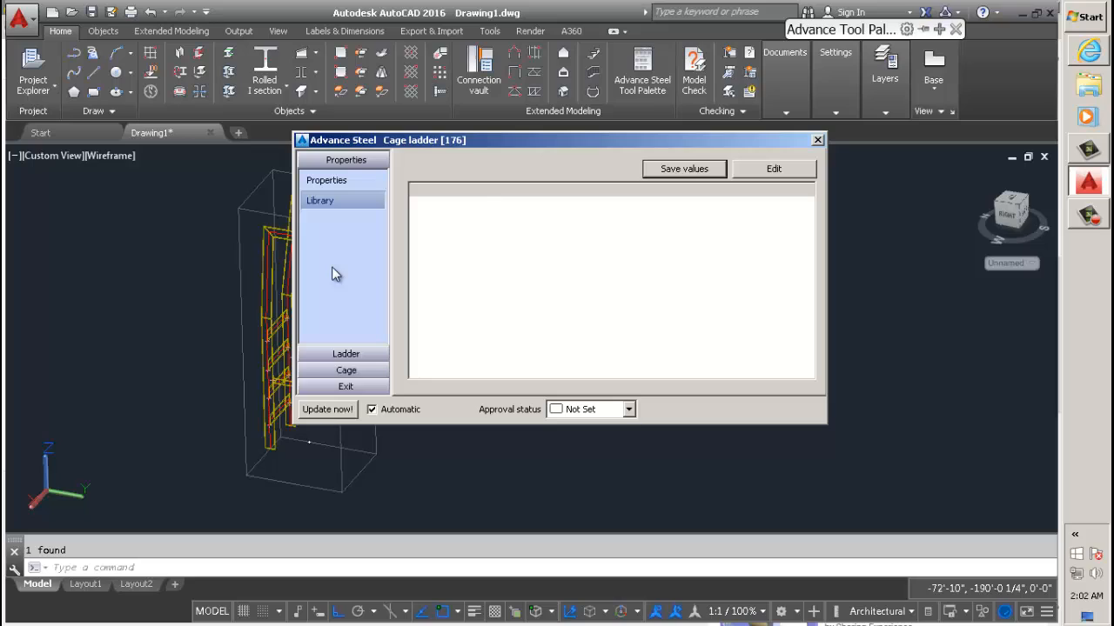
pyautogui.click(684, 169)
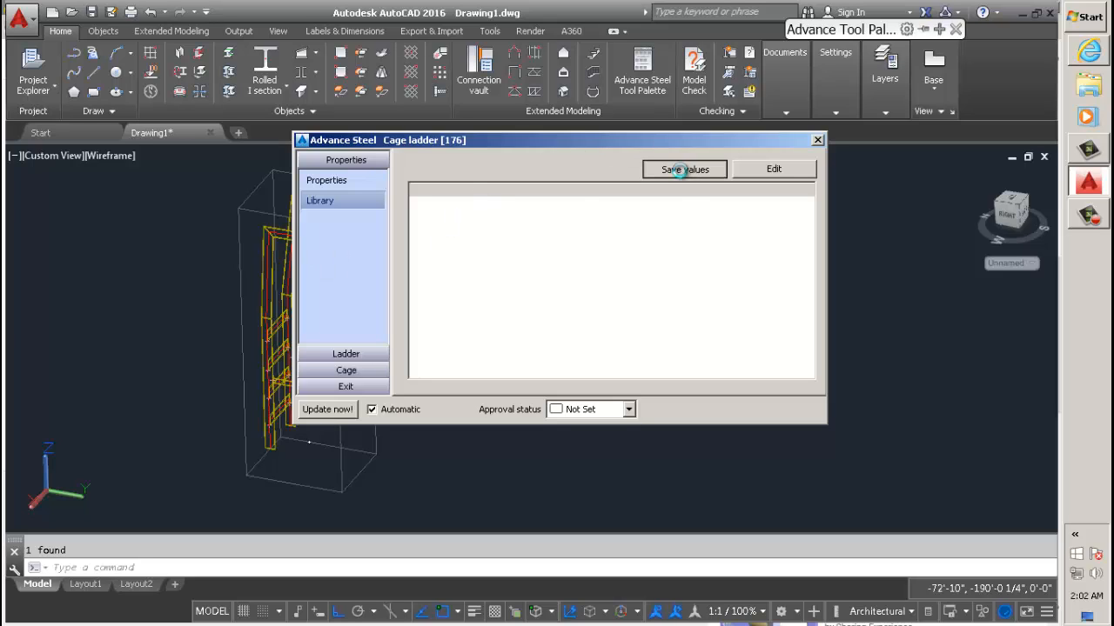
pyautogui.click(685, 169)
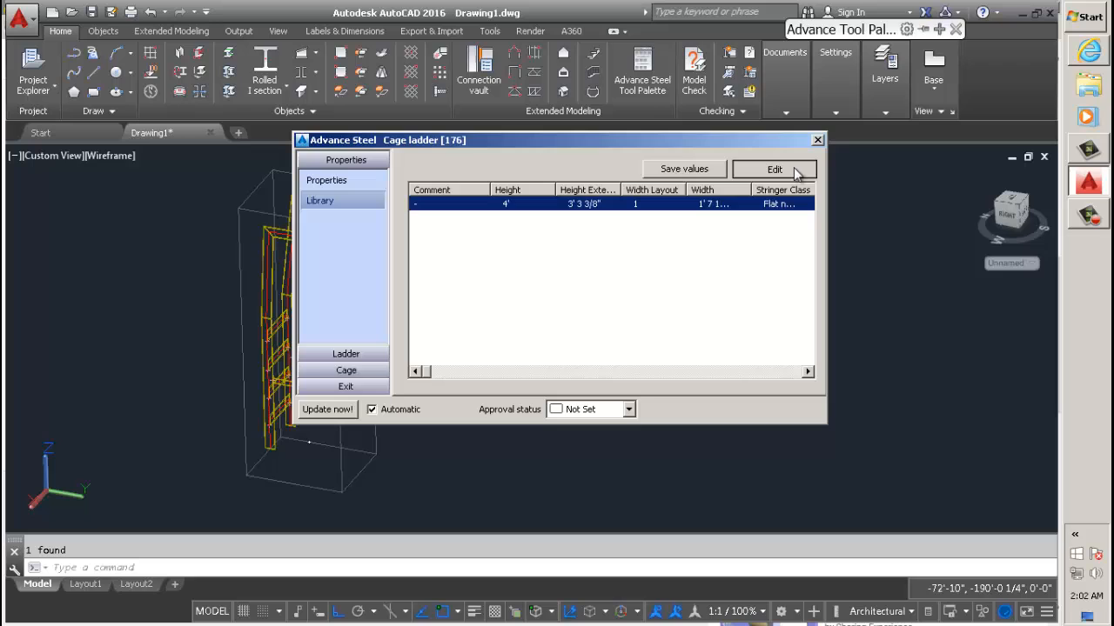
pyautogui.moveTo(609, 234)
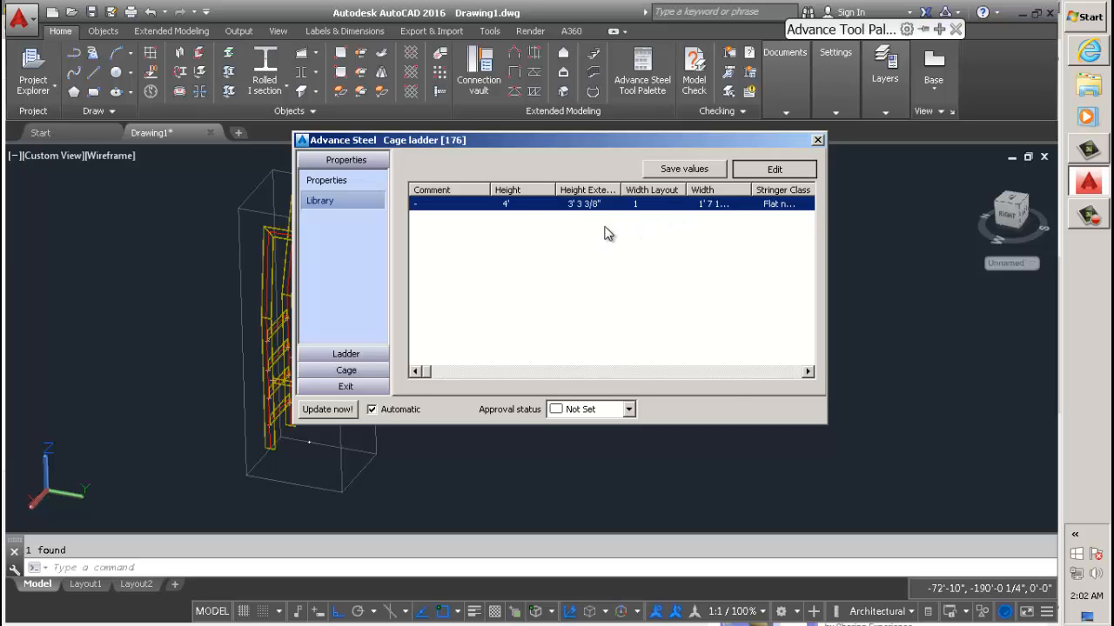
pyautogui.click(320, 200)
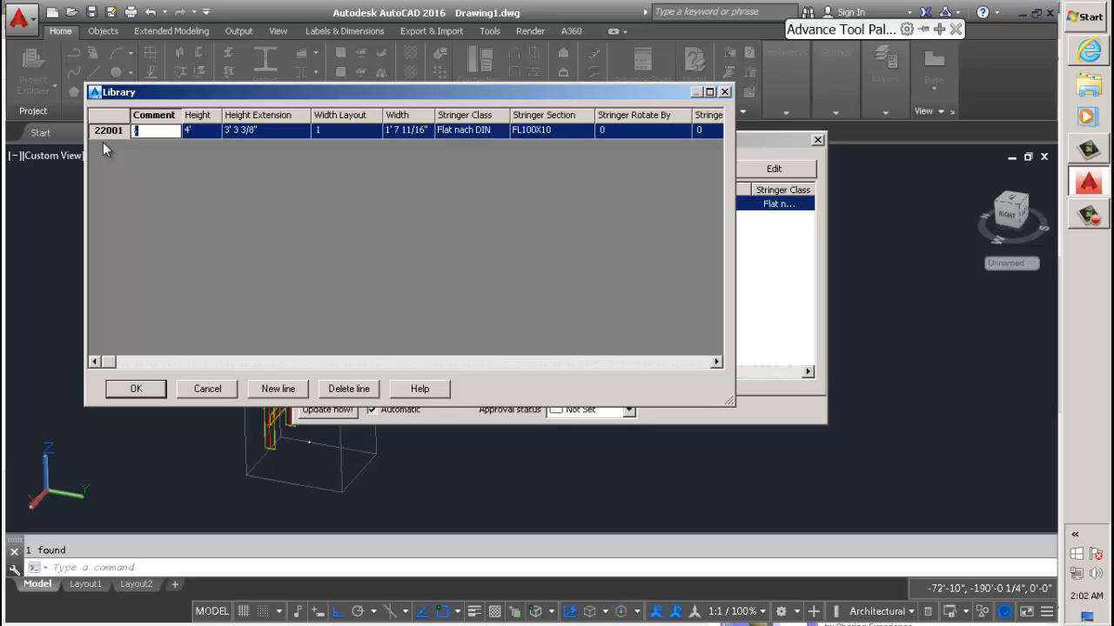
# - Comment the saved library entry as 'special' and close the ladder dialog
pyautogui.write('sp')
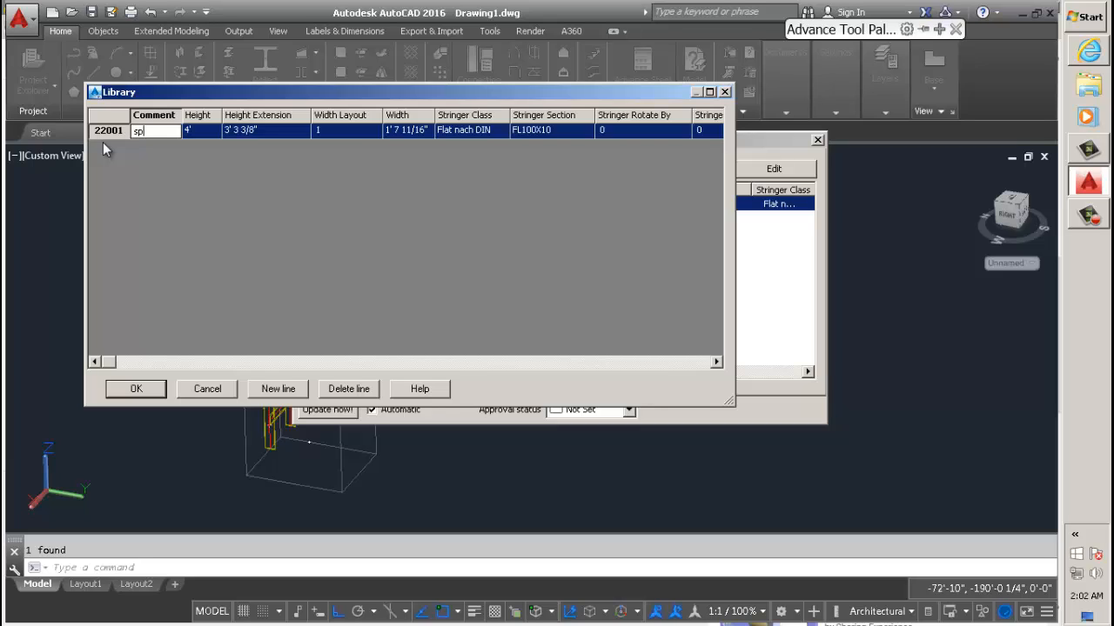
pyautogui.write('ecial')
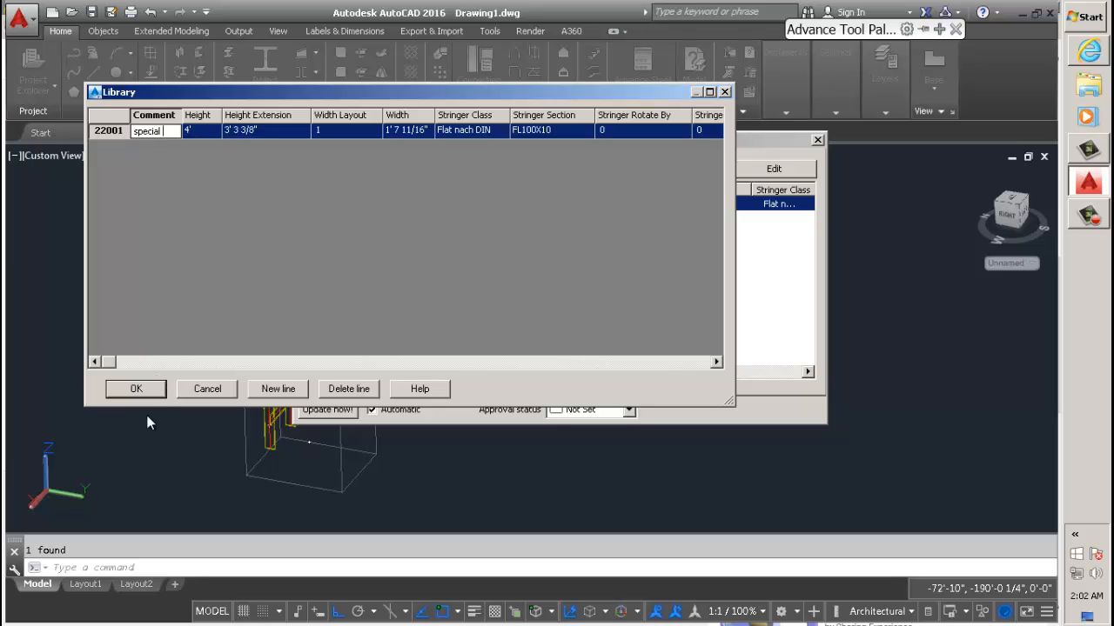
pyautogui.click(136, 389)
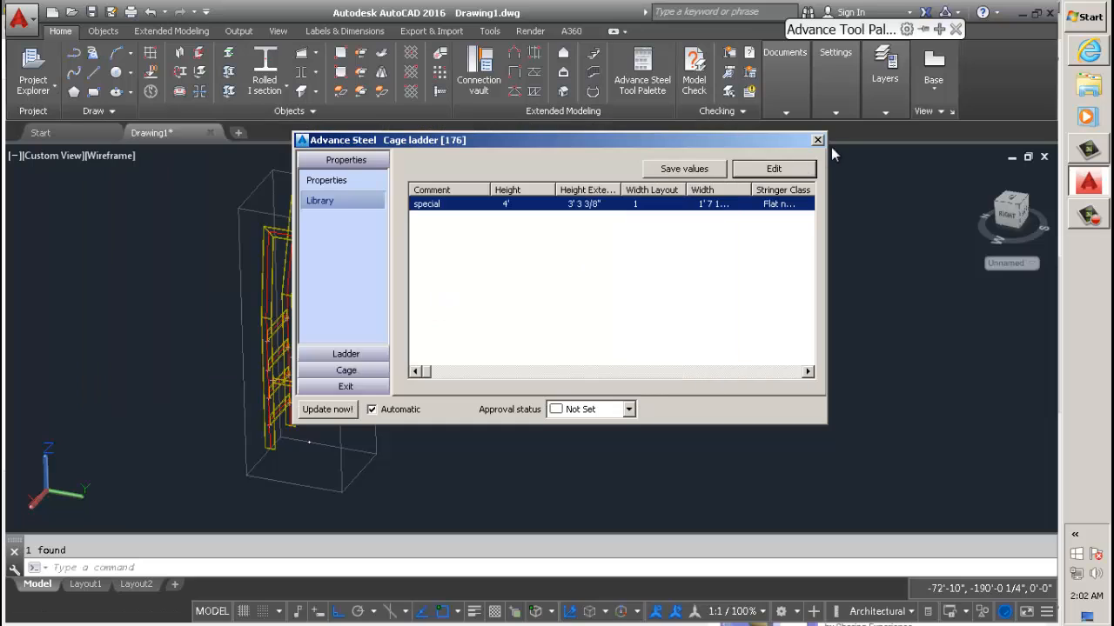
pyautogui.click(816, 139)
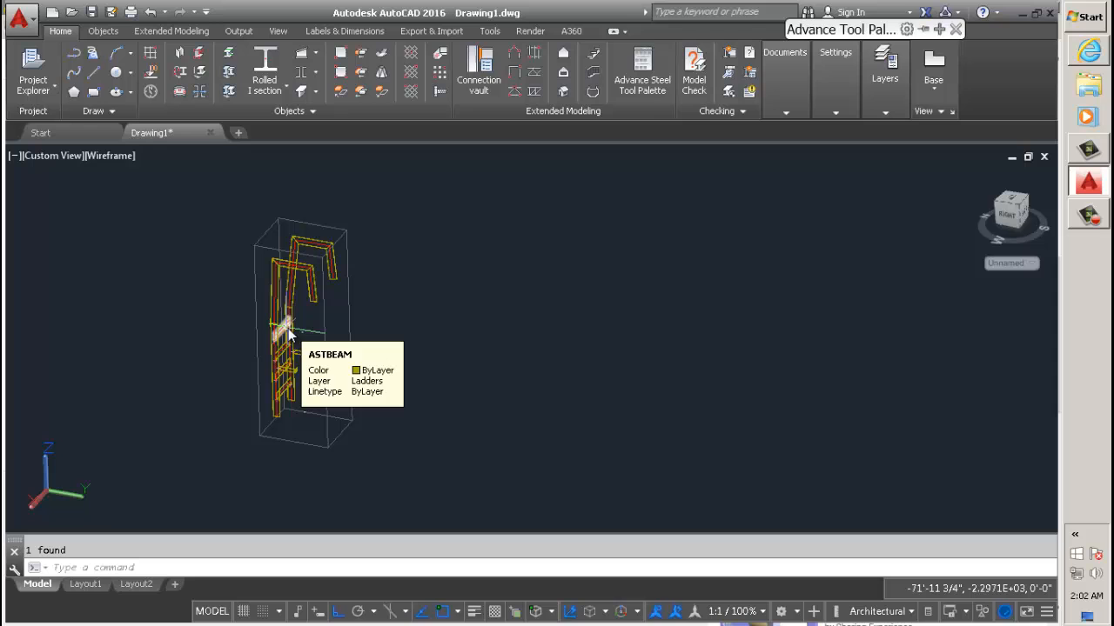
# - Scroll the view after erasing the ladder, ready to place a new cage ladder
pyautogui.scroll(3)
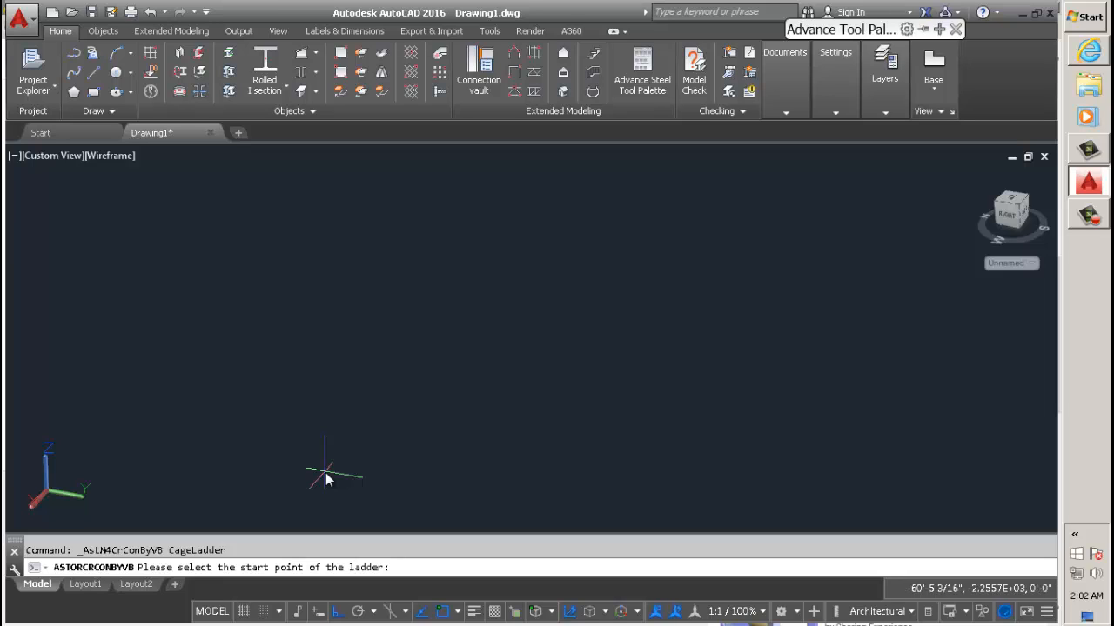
pyautogui.moveTo(278, 487)
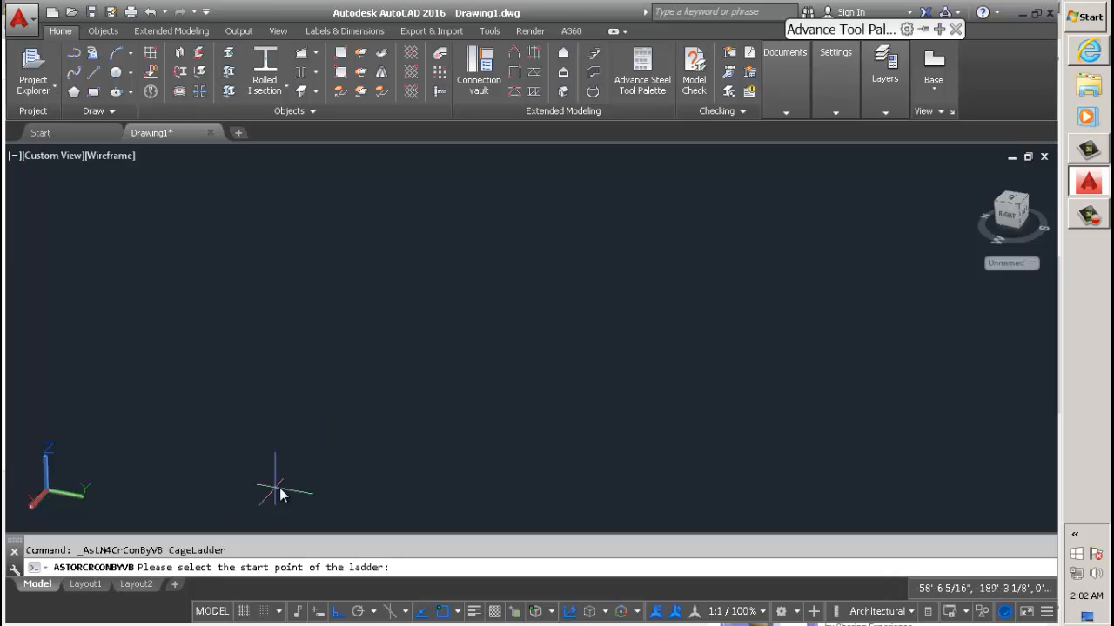
pyautogui.moveTo(61, 501)
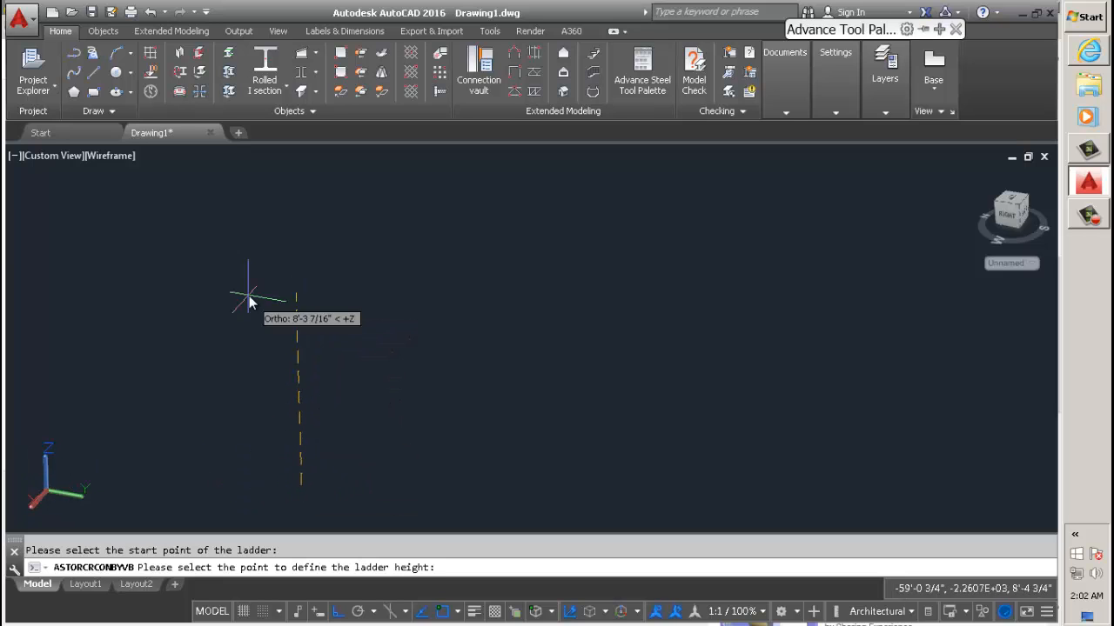
pyautogui.moveTo(259, 300)
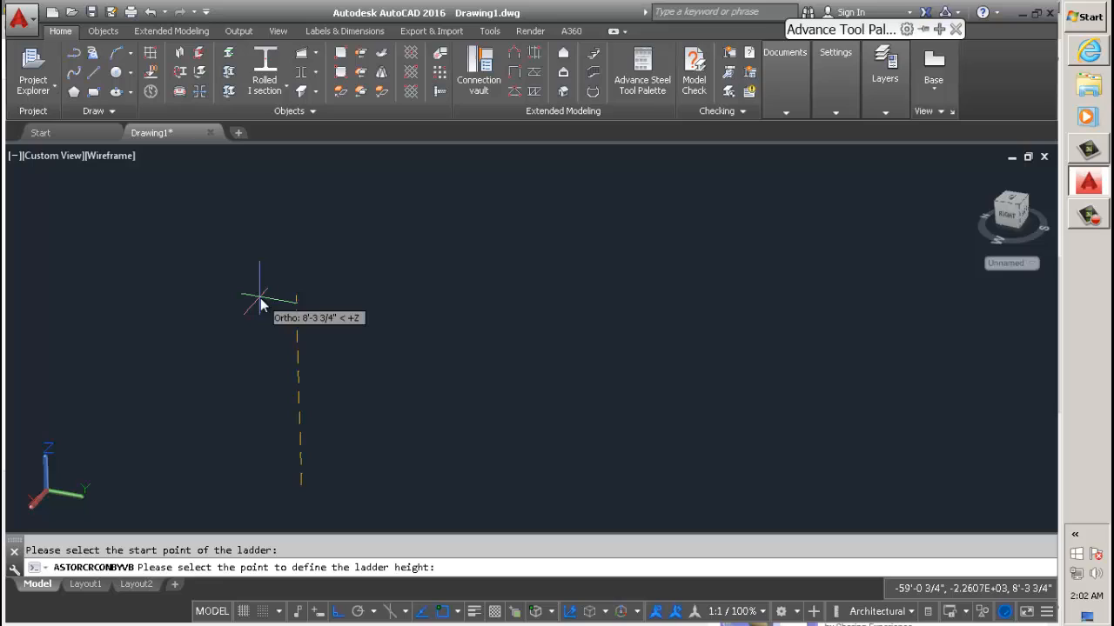
# - Place the ladder's start point and enter a height of 4 feet upward
pyautogui.write("4'")
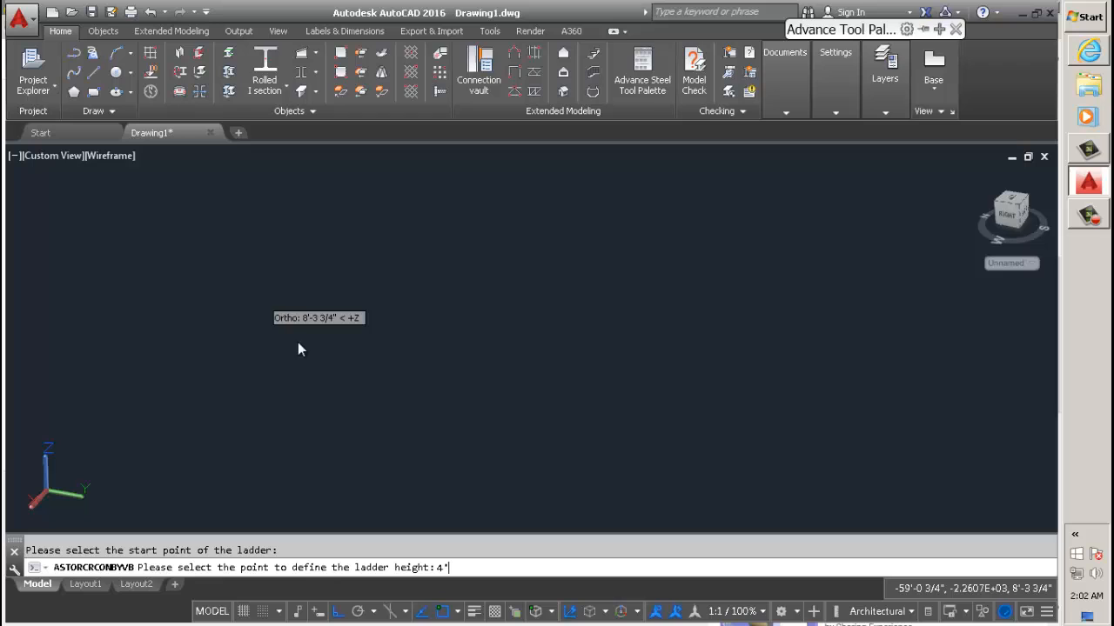
pyautogui.moveTo(306, 355)
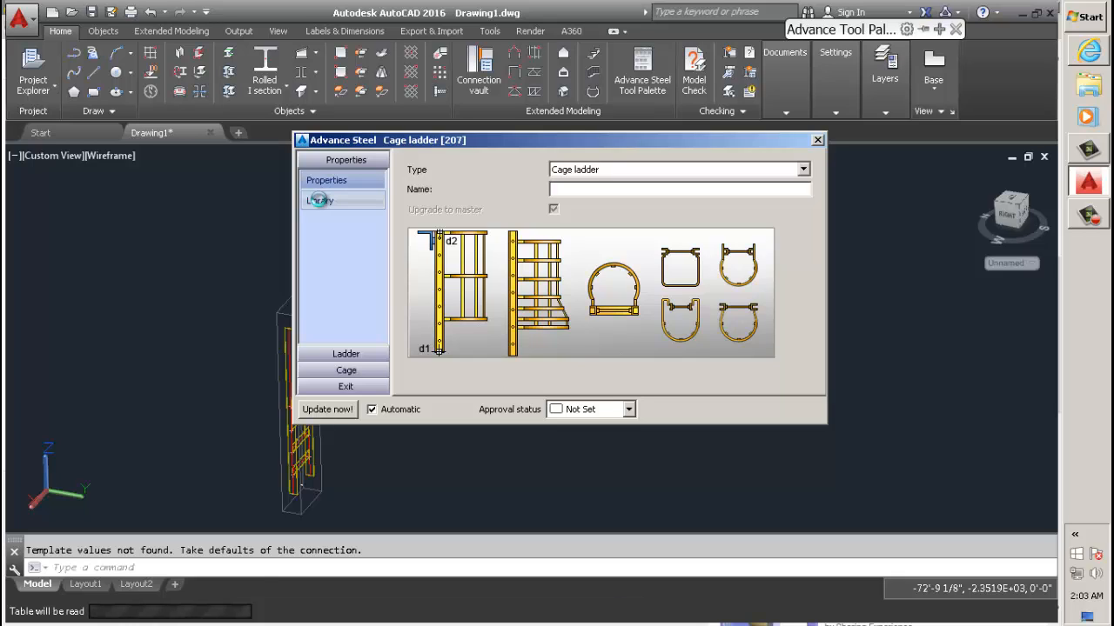
# - Apply the 'special' library entry's values to the ladder and close its dialog
pyautogui.click(320, 202)
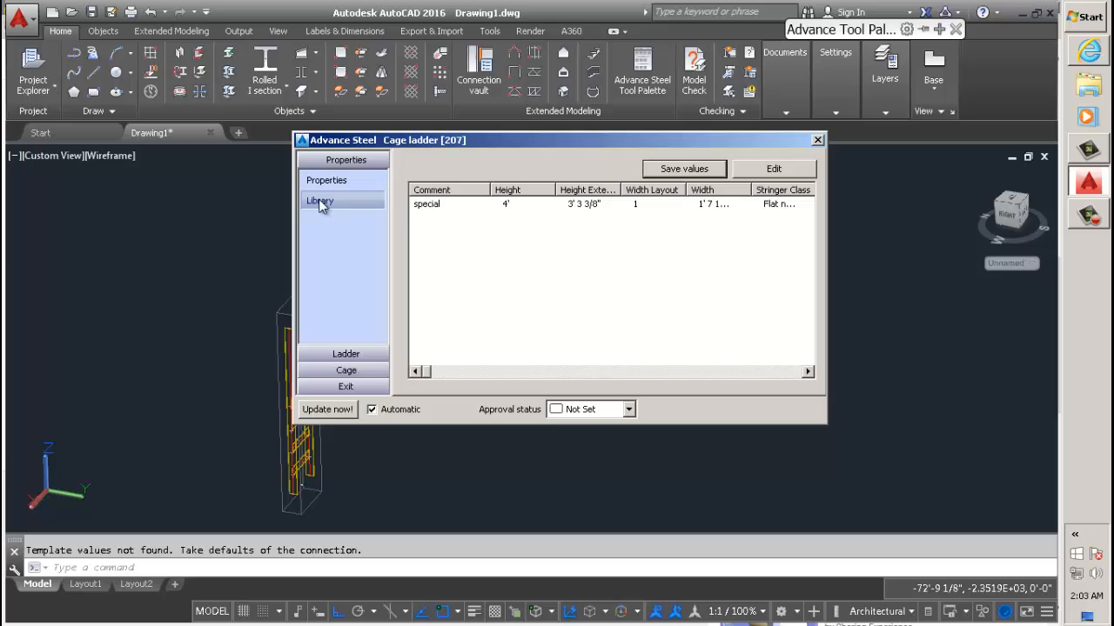
pyautogui.click(320, 200)
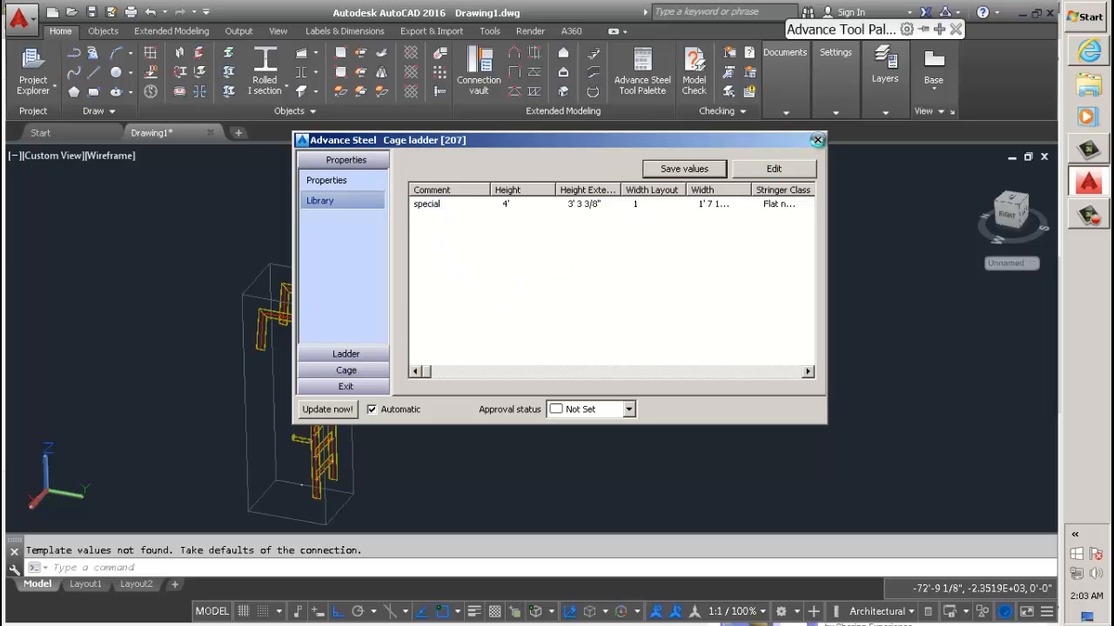
pyautogui.click(816, 139)
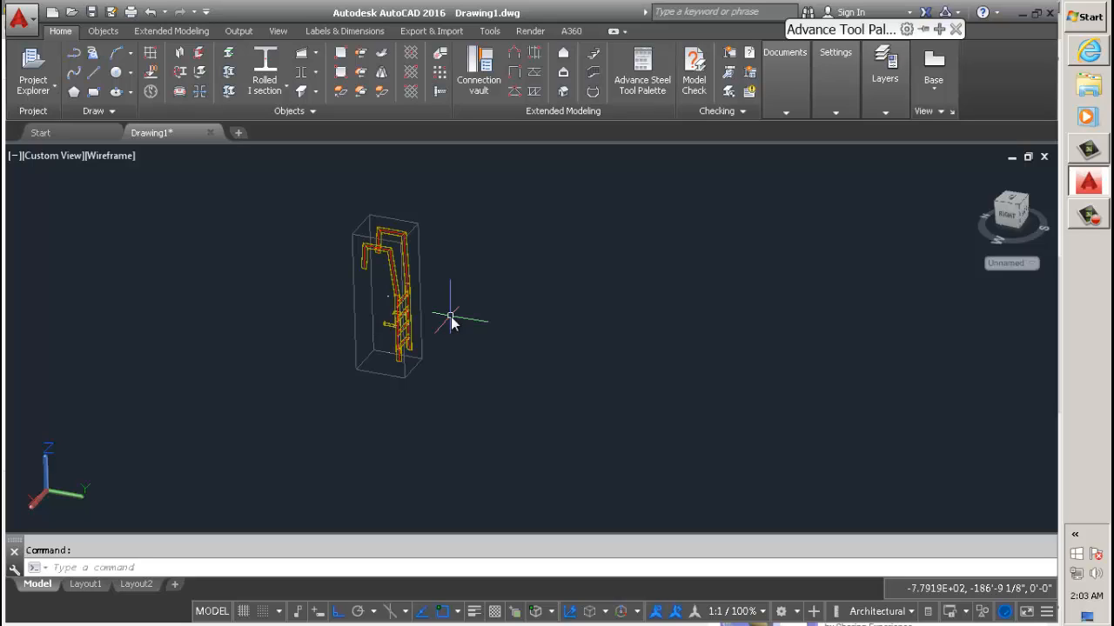
pyautogui.moveTo(390, 373)
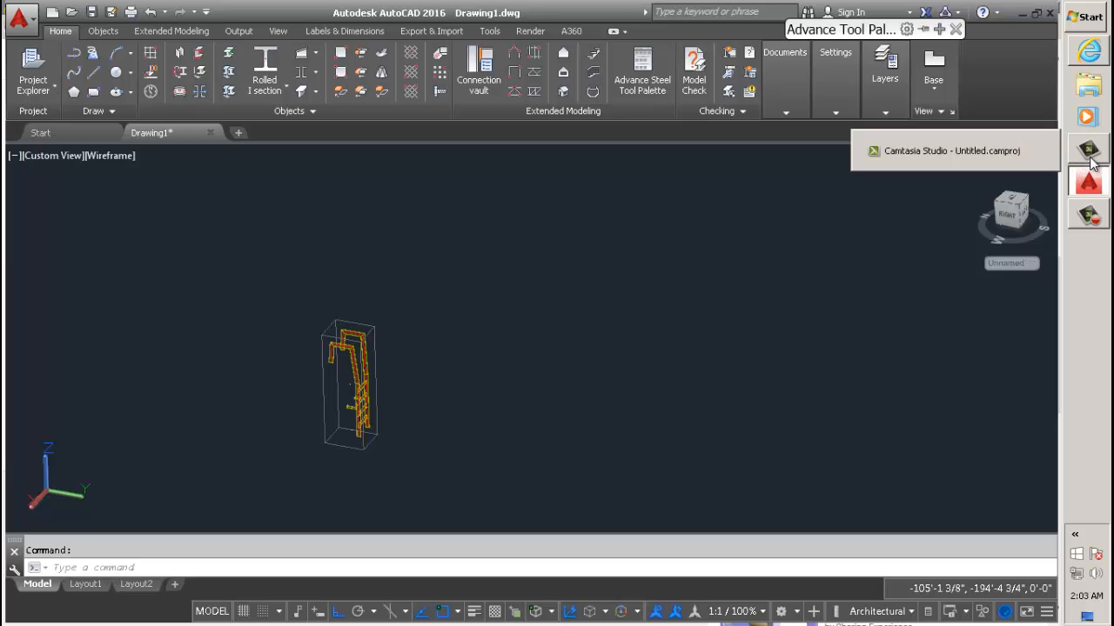
pyautogui.click(950, 150)
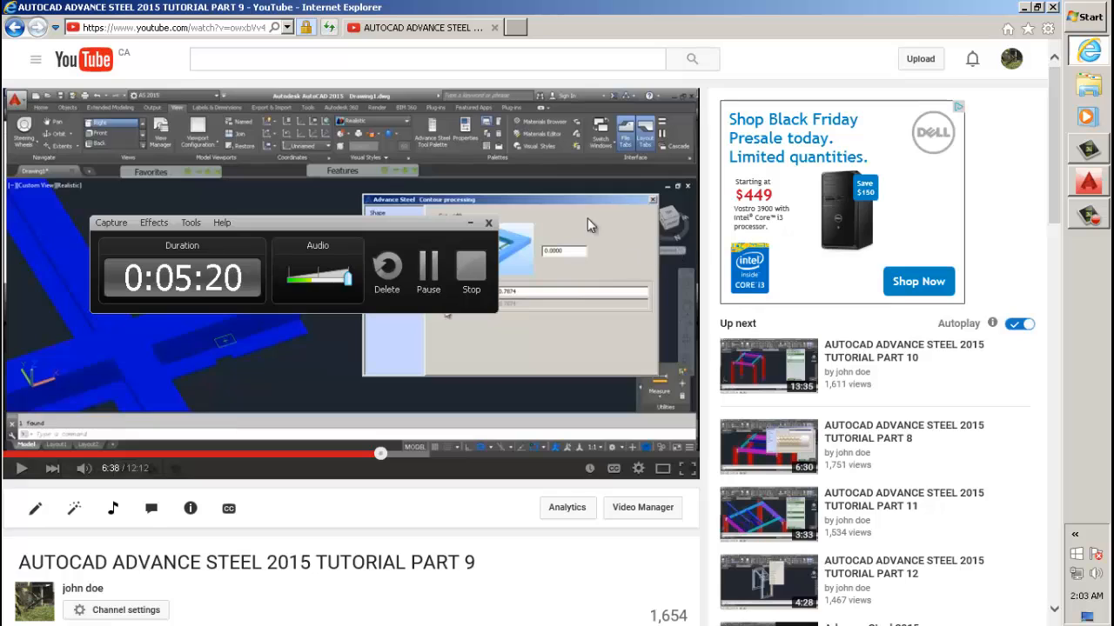
# - Return to the YouTube home page and go to the john doe channel page
pyautogui.click(84, 59)
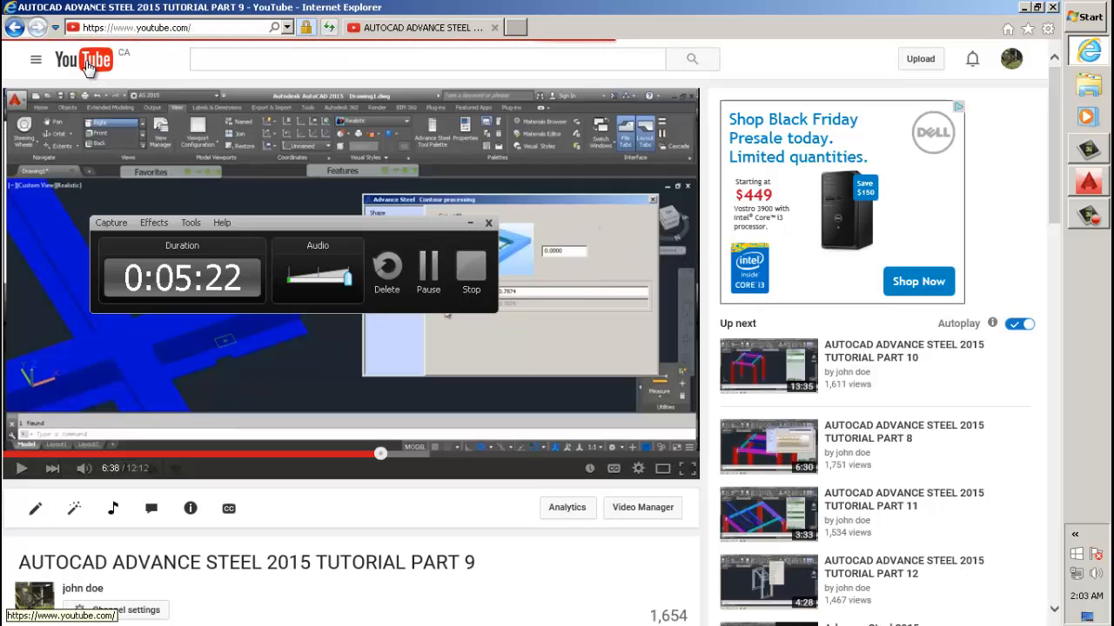
pyautogui.click(83, 59)
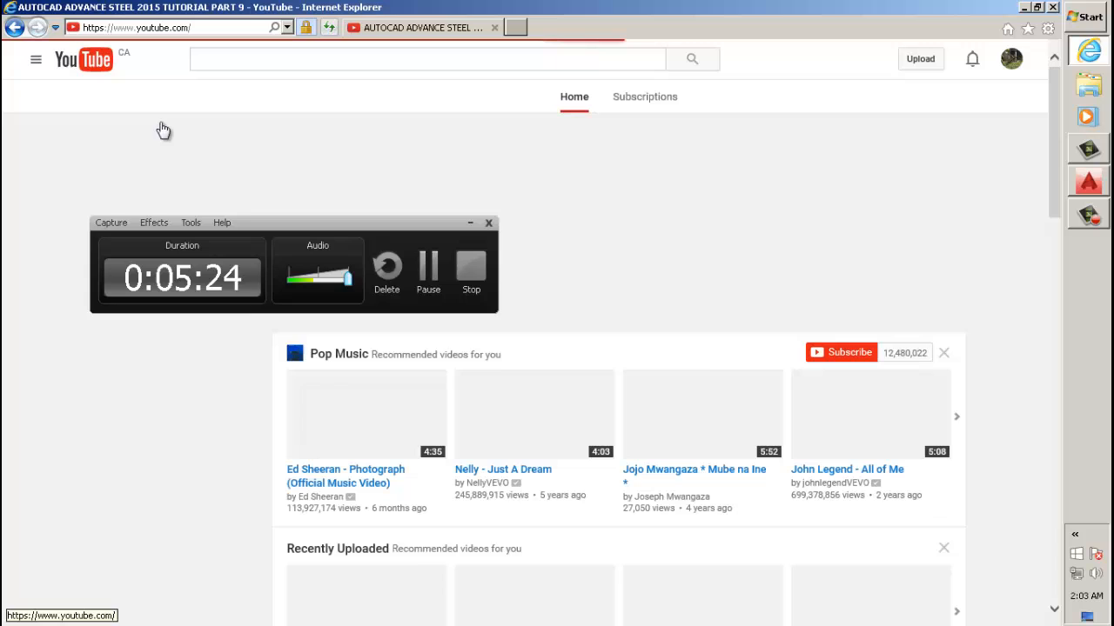
pyautogui.click(35, 59)
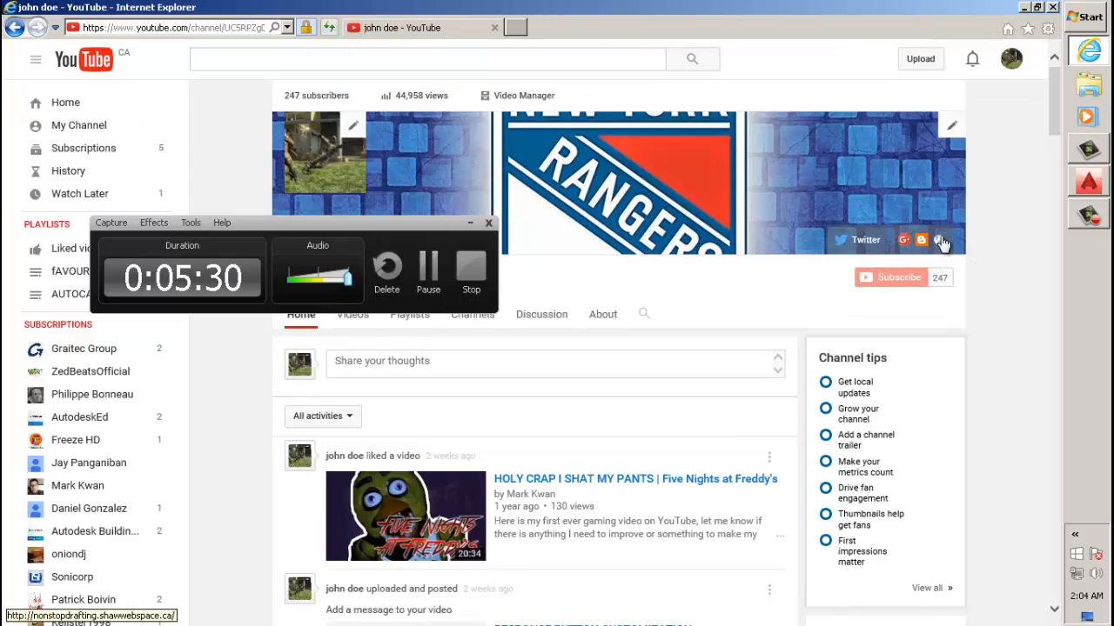
pyautogui.moveTo(940, 241)
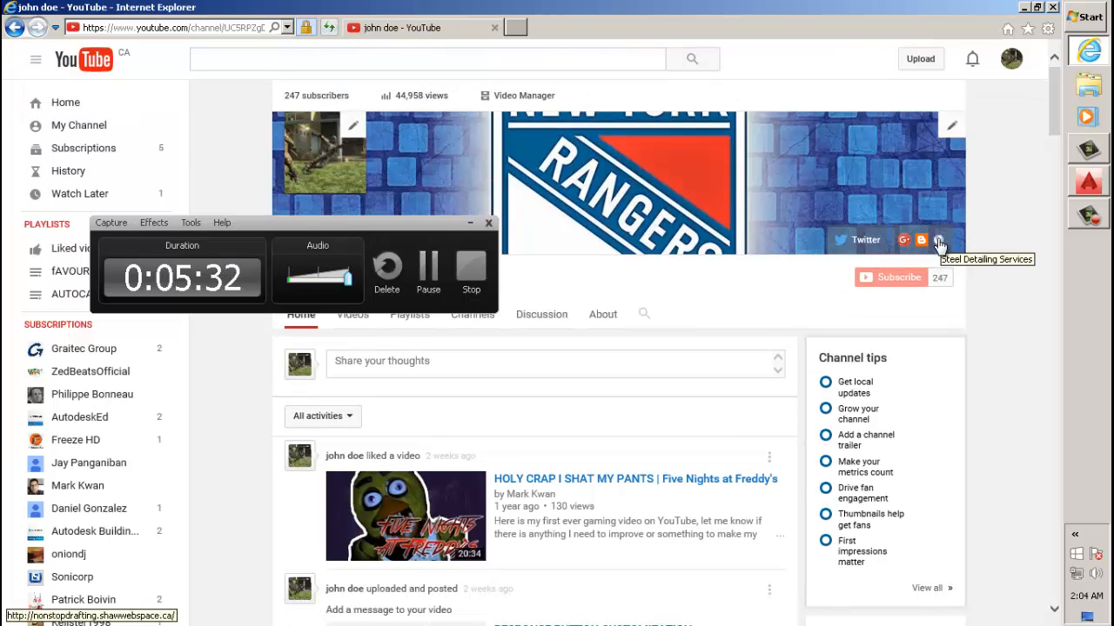